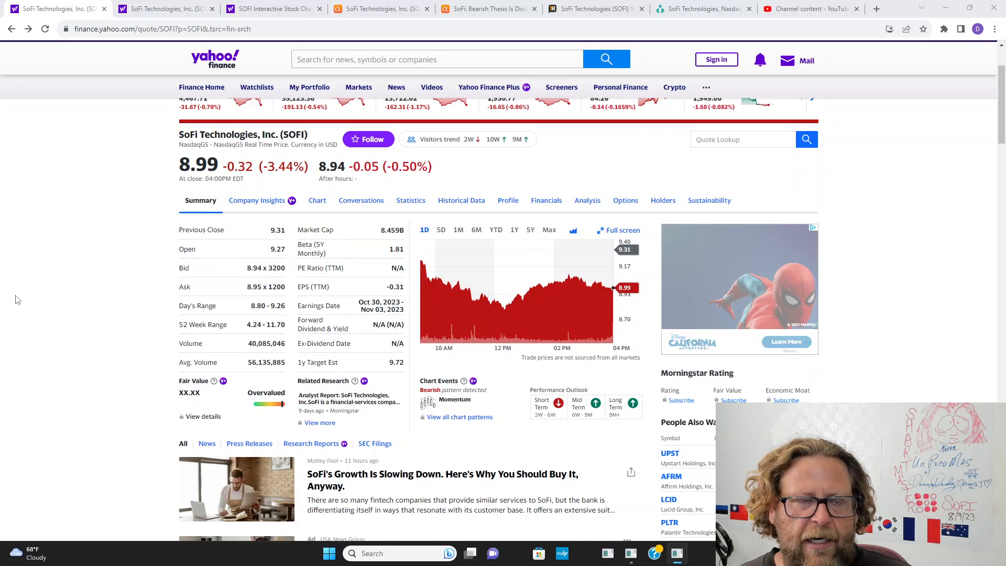
mouse_move(36, 296)
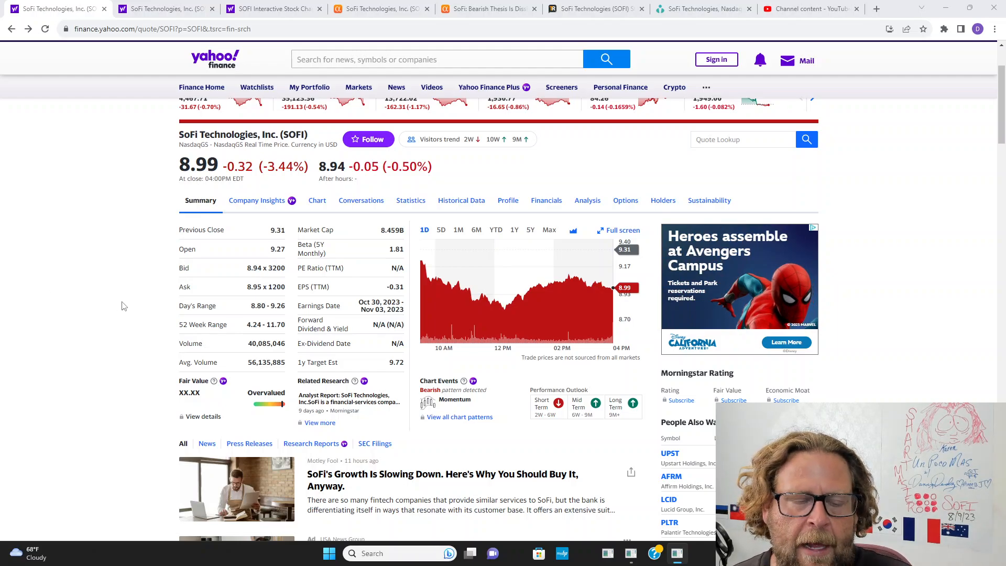
Scroll through SOFI's August 11, 2023 call contracts list on Yahoo Finance.
scroll("down", 3)
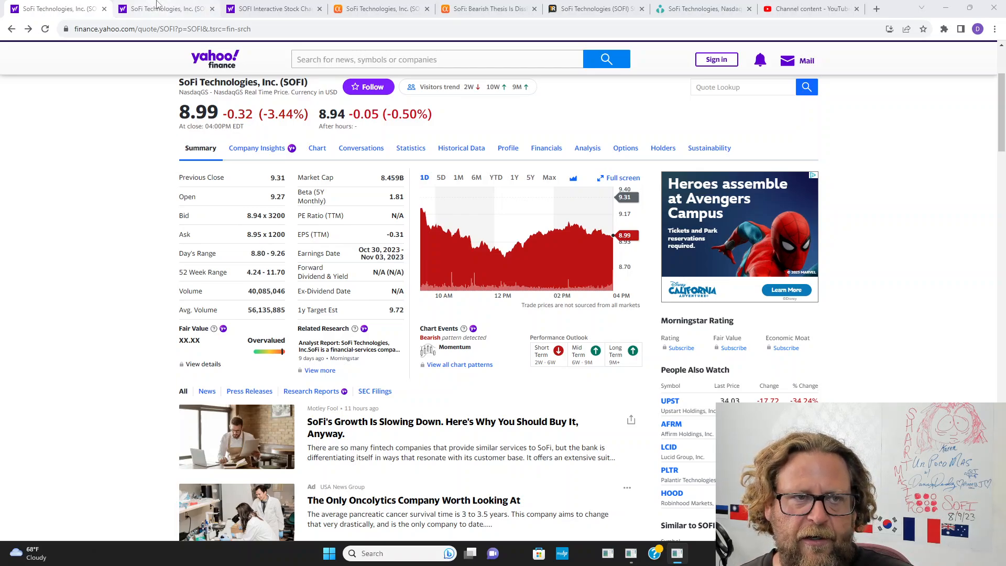
mouse_move(157, 9)
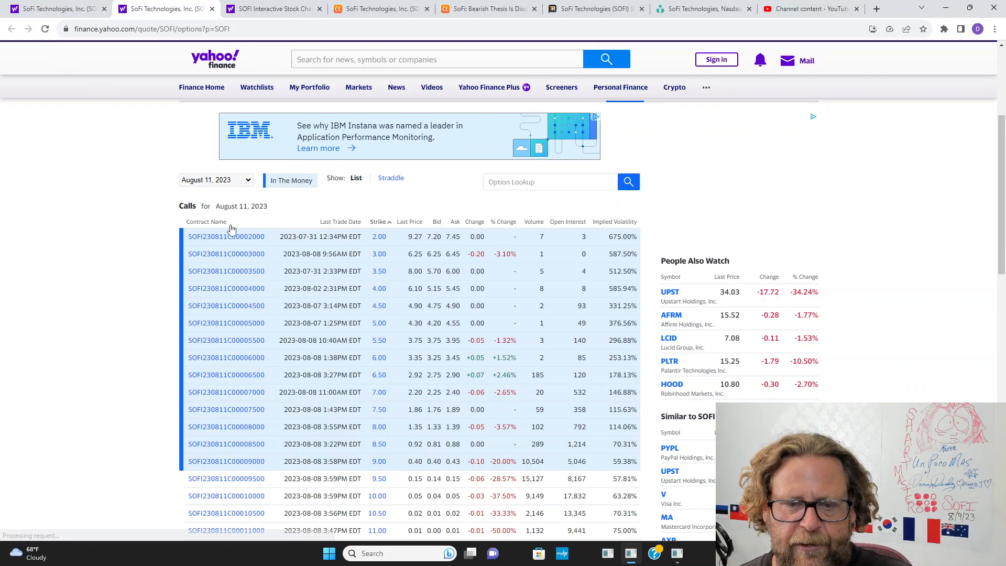
scroll("down", 3)
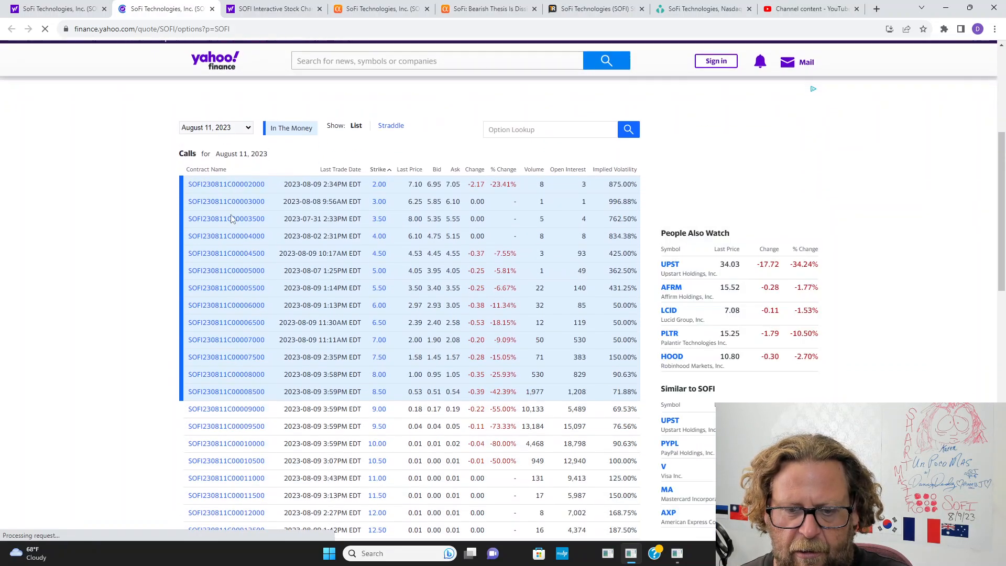
scroll("down", 3)
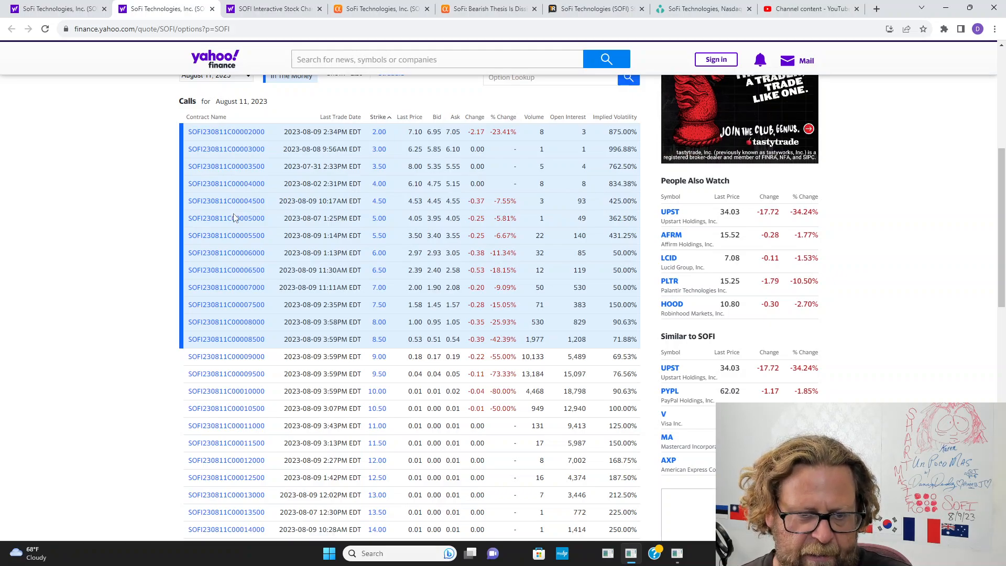
mouse_move(178, 214)
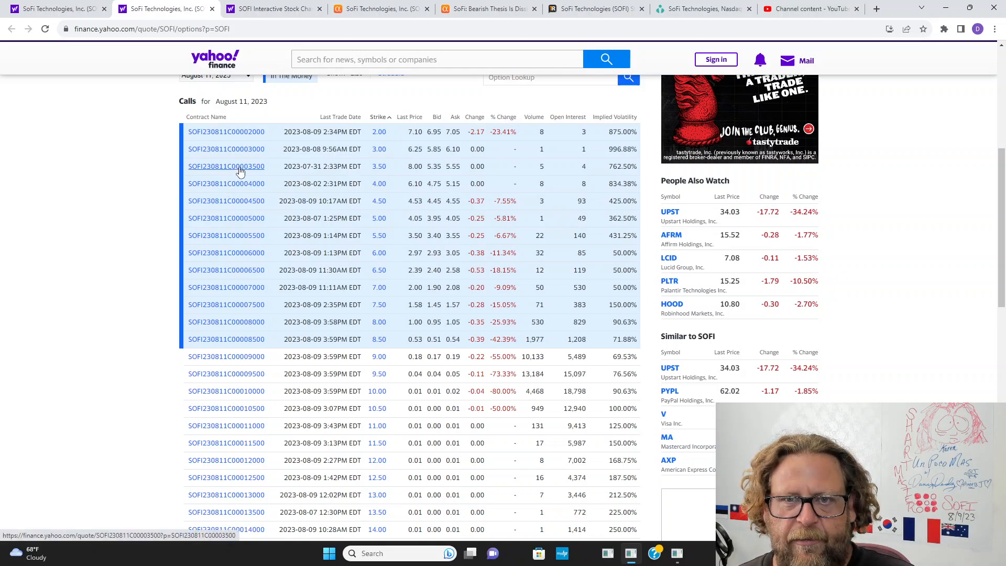
mouse_move(115, 109)
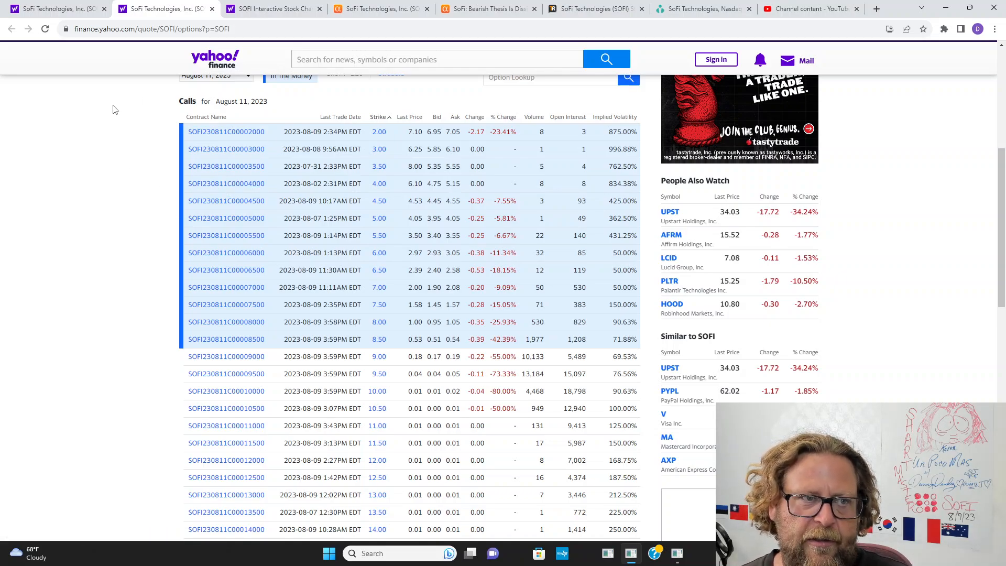
mouse_move(123, 70)
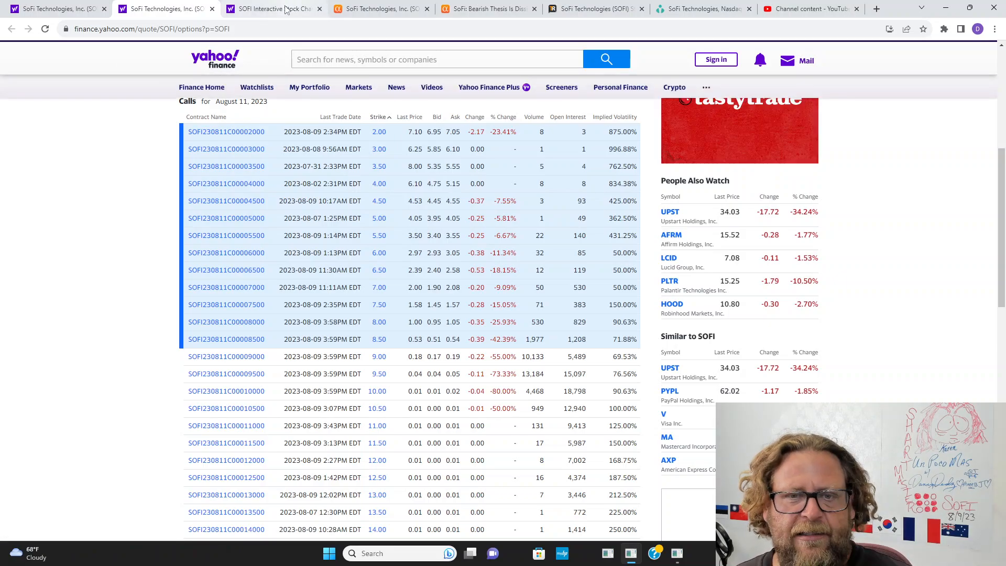
Switch to the SOFI interactive three-month candlestick chart with drawn trend lines.
left_click(273, 9)
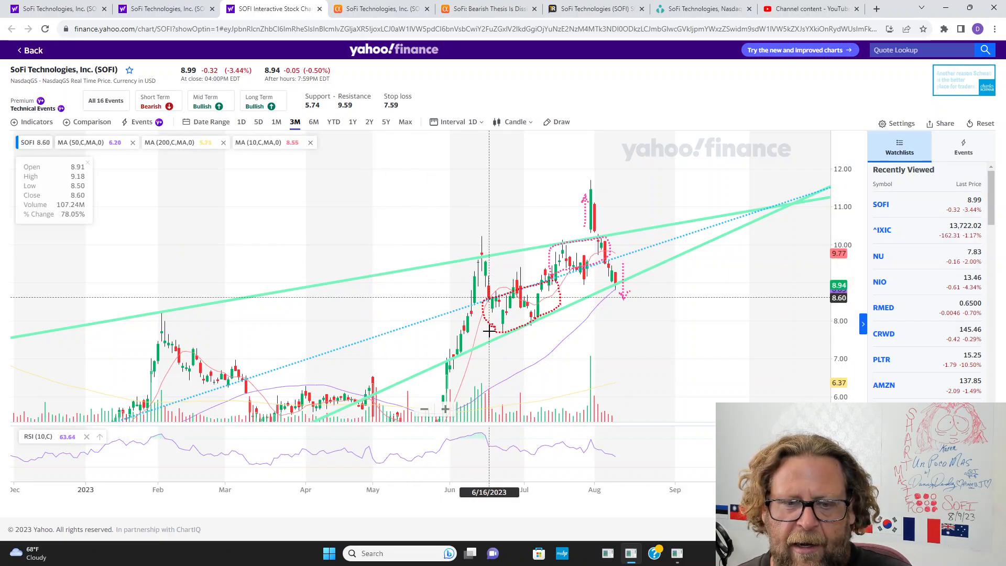
mouse_move(539, 323)
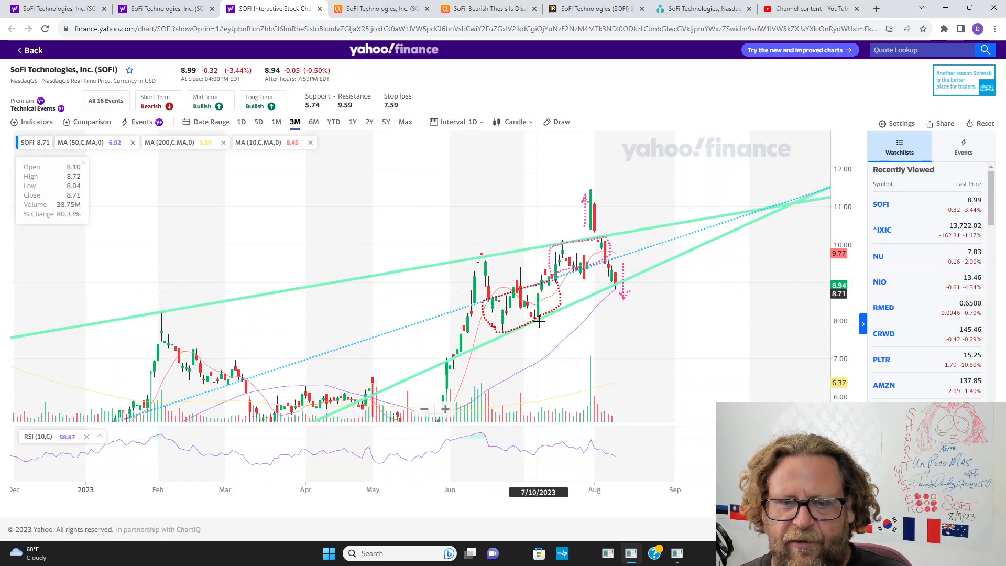
mouse_move(533, 320)
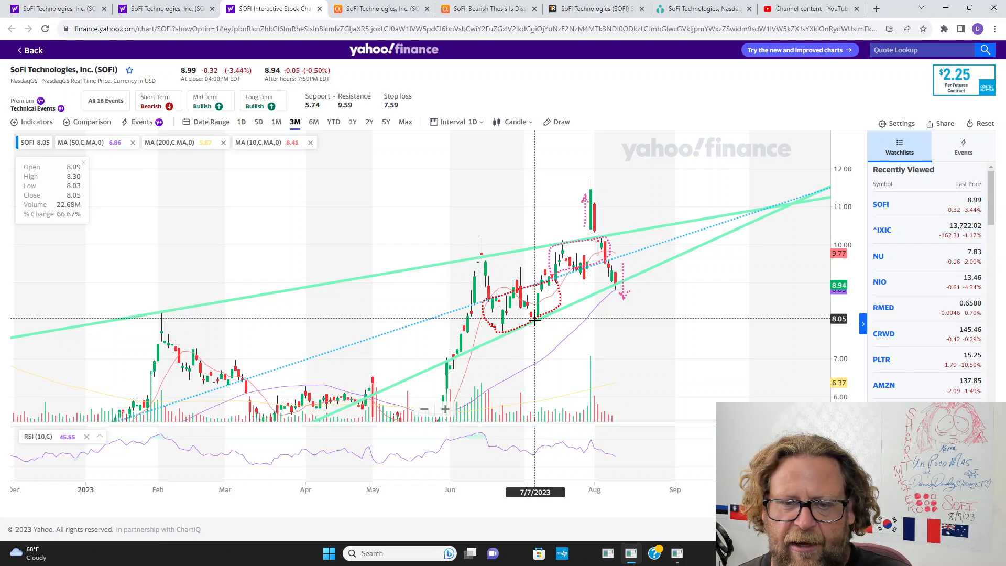
mouse_move(497, 331)
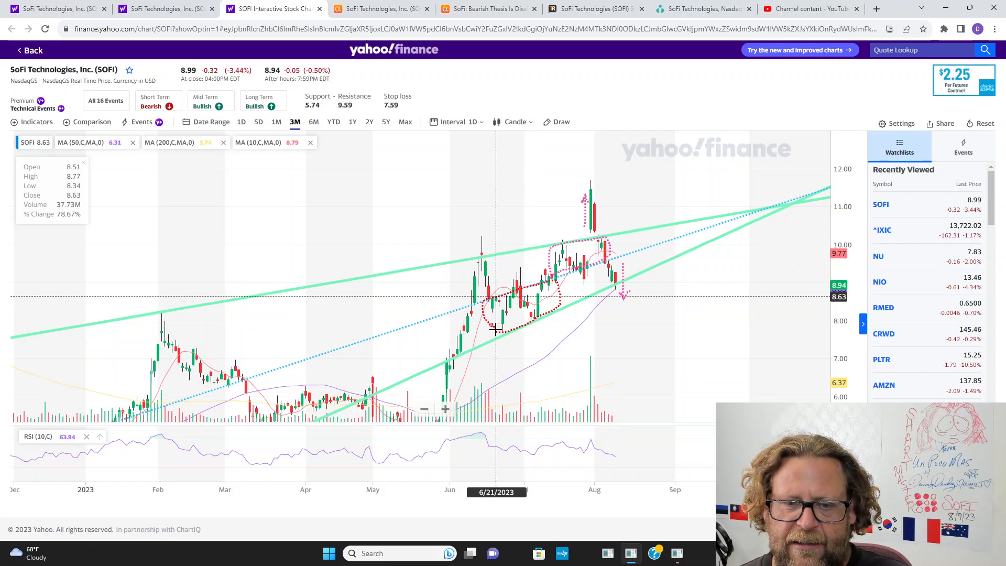
mouse_move(520, 331)
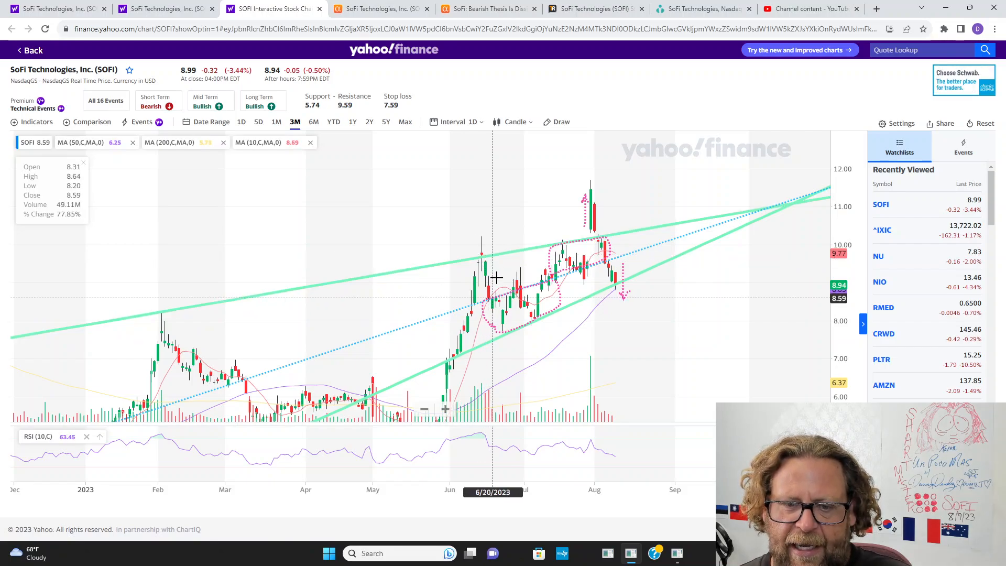
mouse_move(505, 334)
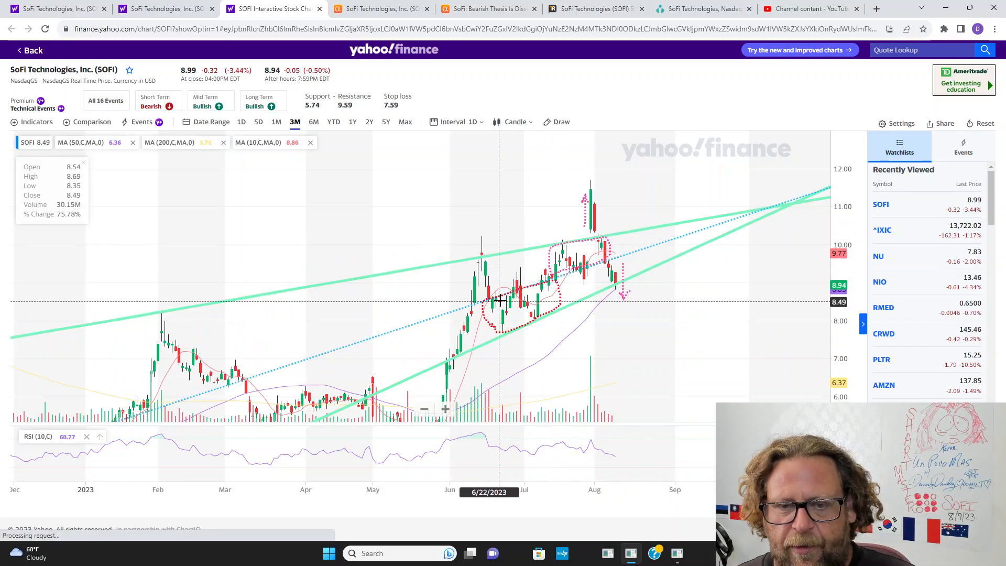
mouse_move(553, 295)
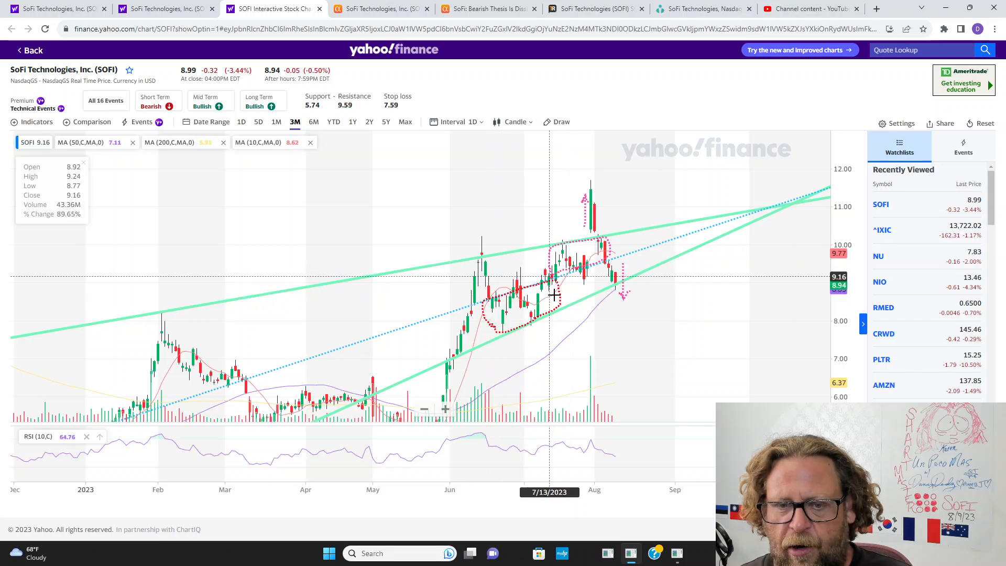
mouse_move(495, 300)
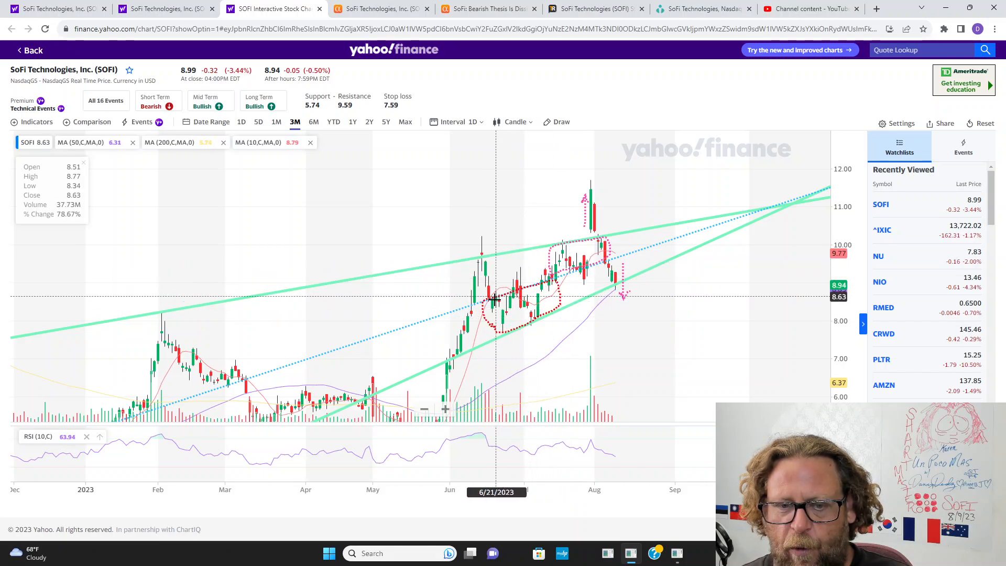
mouse_move(583, 363)
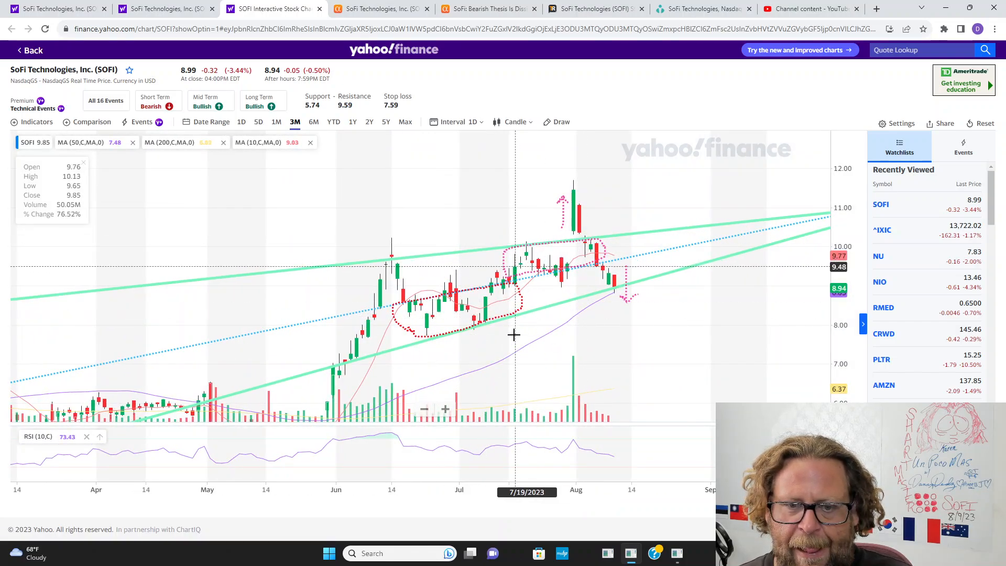
mouse_move(598, 242)
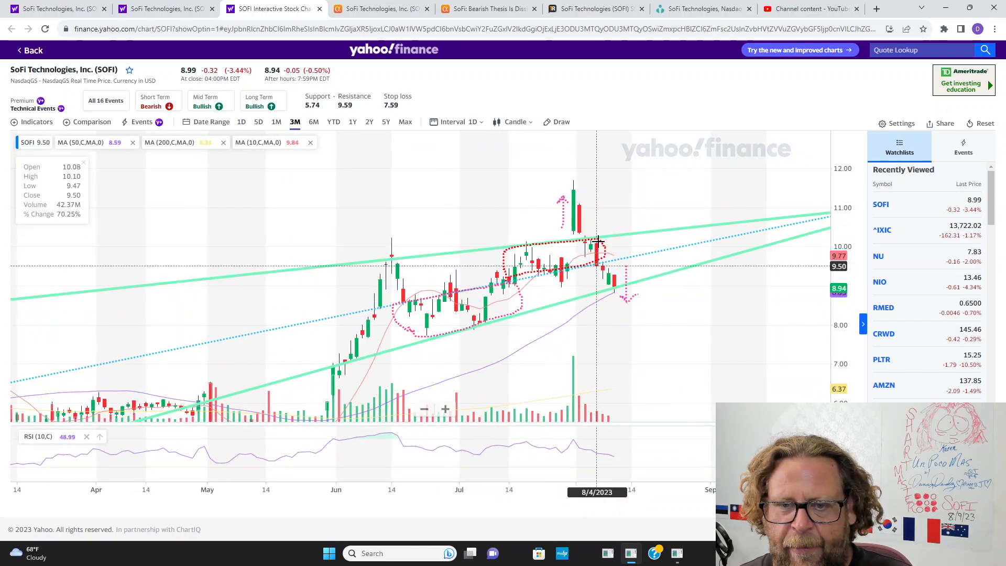
mouse_move(575, 199)
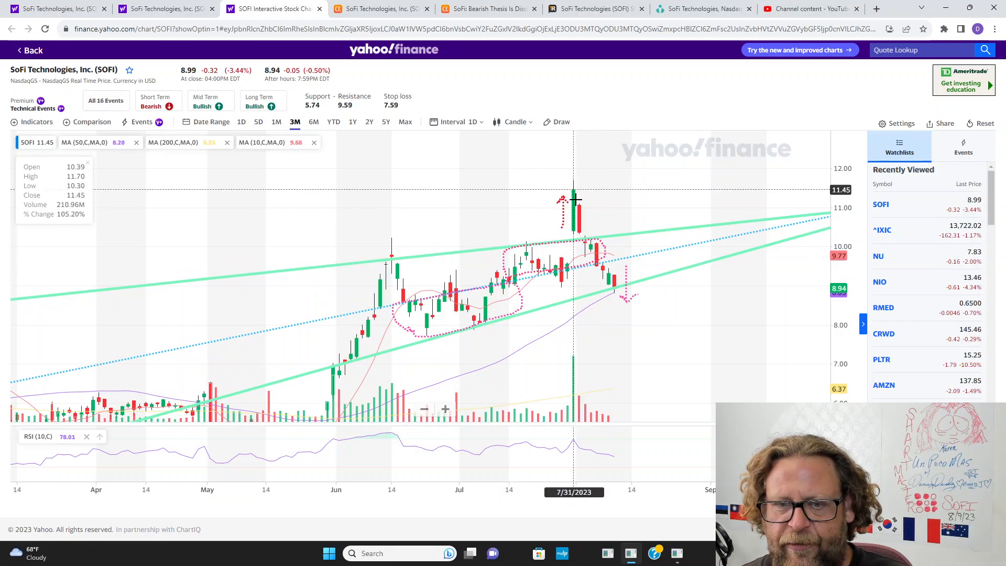
mouse_move(600, 247)
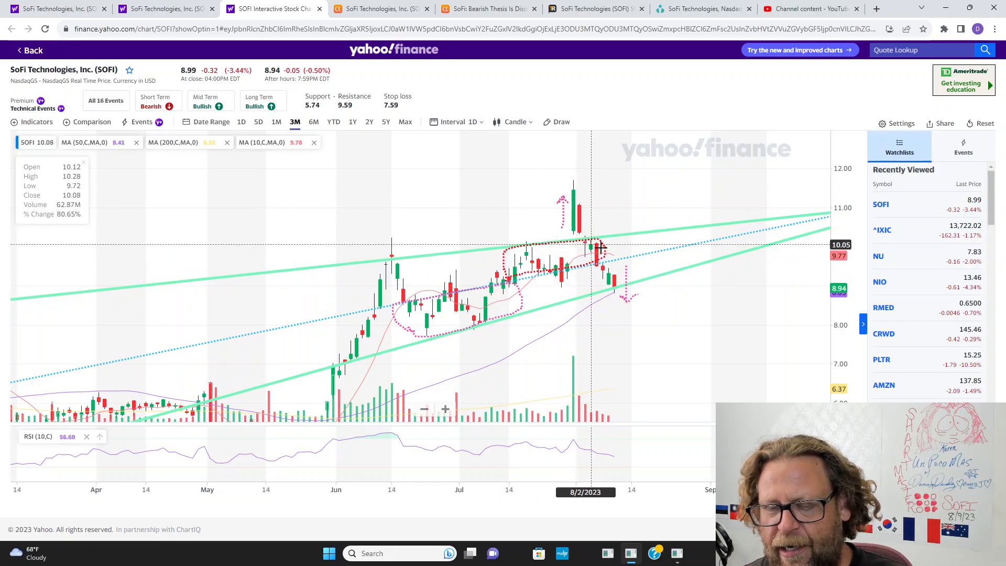
mouse_move(613, 225)
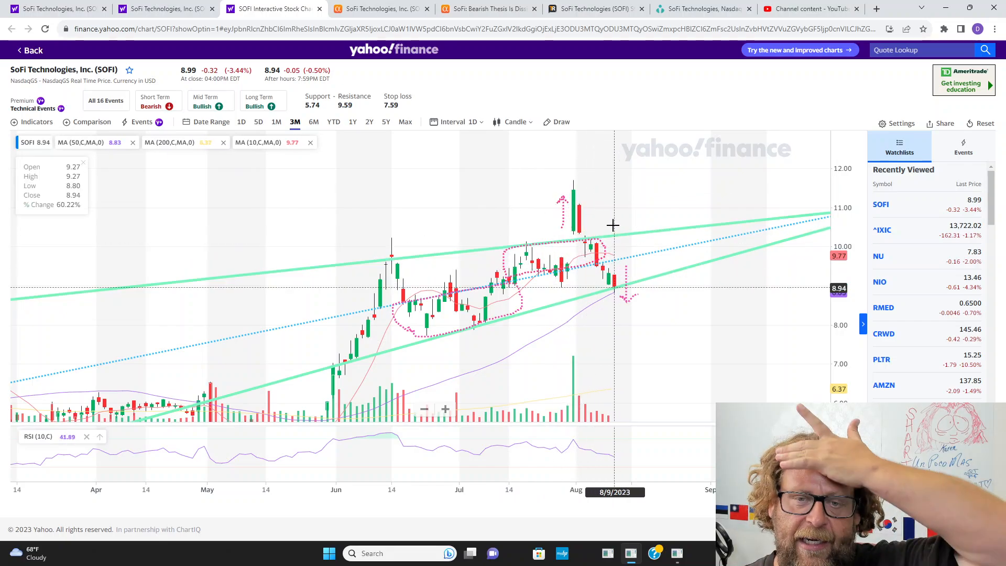
mouse_move(603, 220)
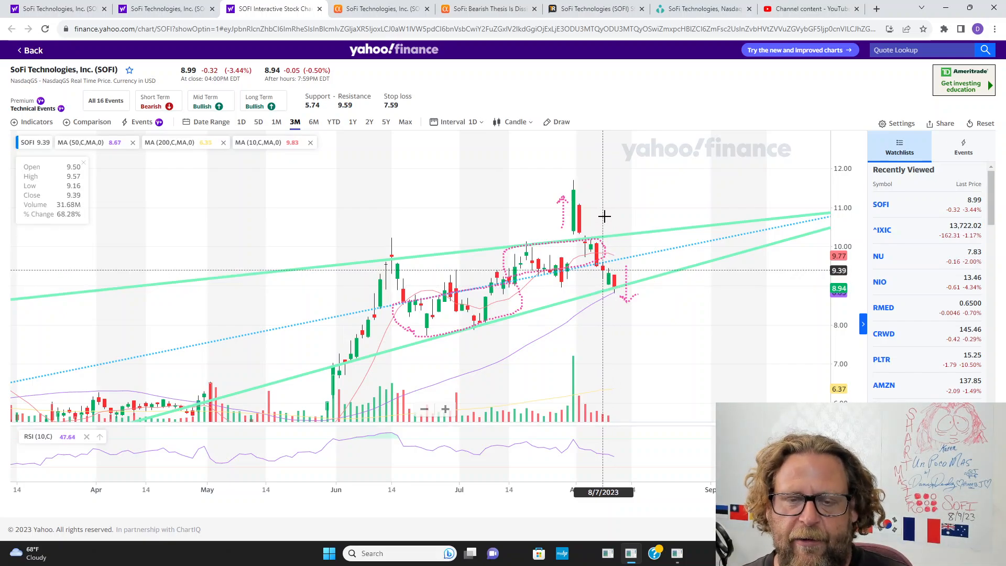
mouse_move(636, 222)
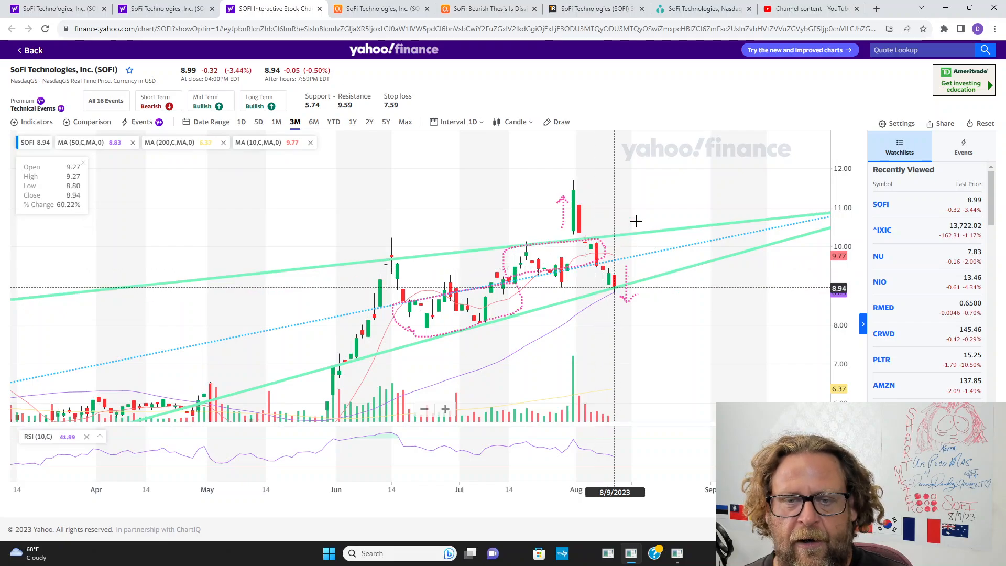
mouse_move(573, 186)
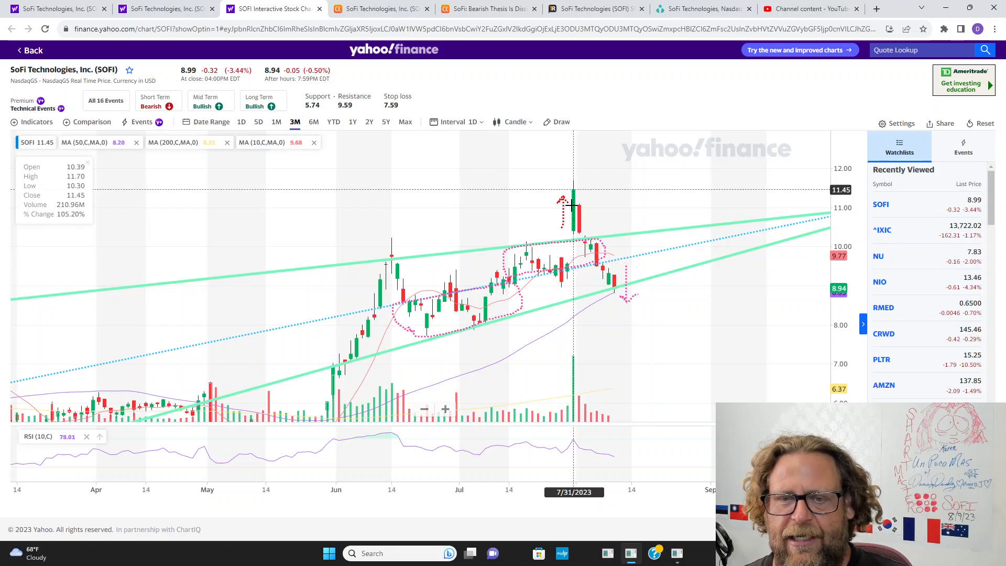
mouse_move(573, 187)
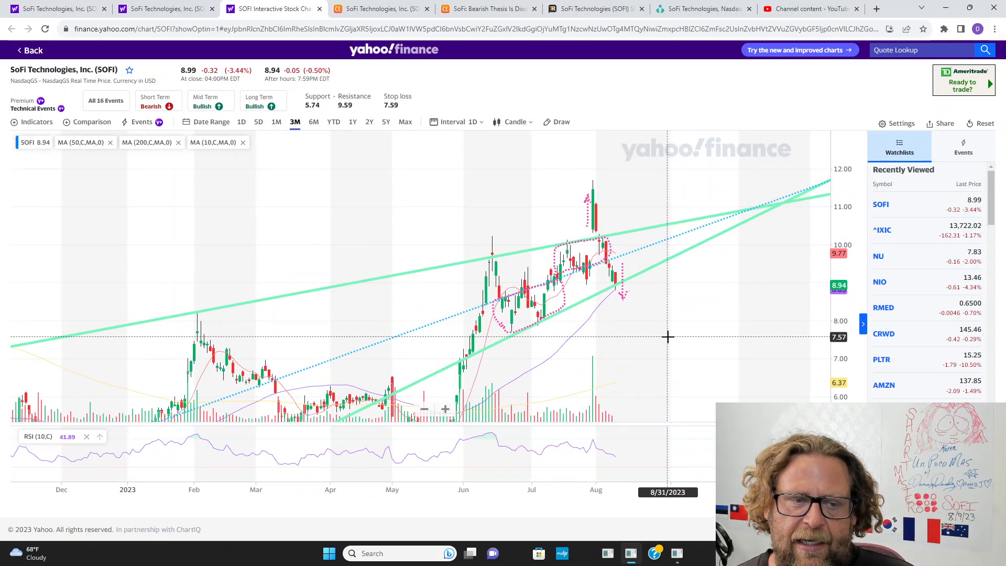
mouse_move(601, 239)
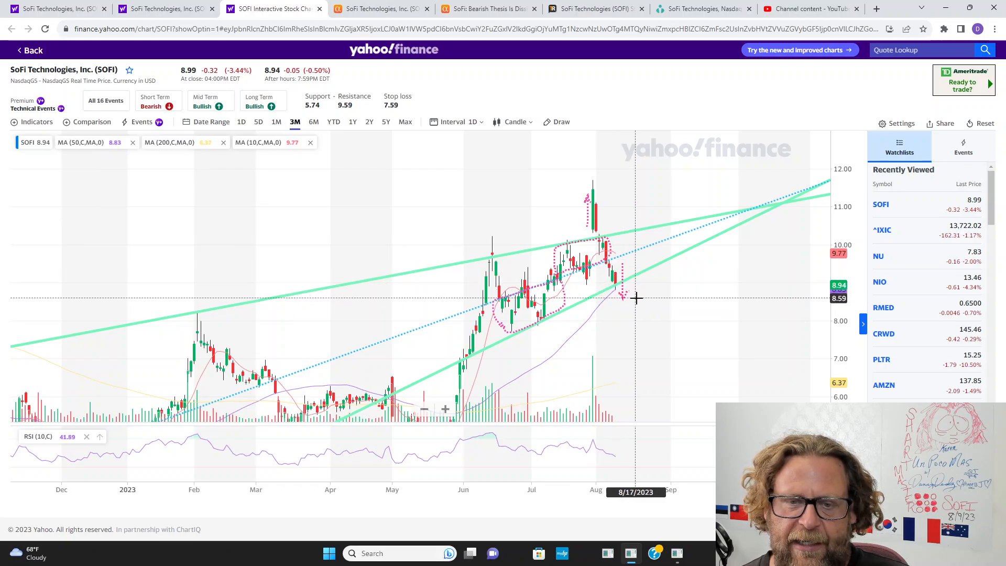
mouse_move(598, 325)
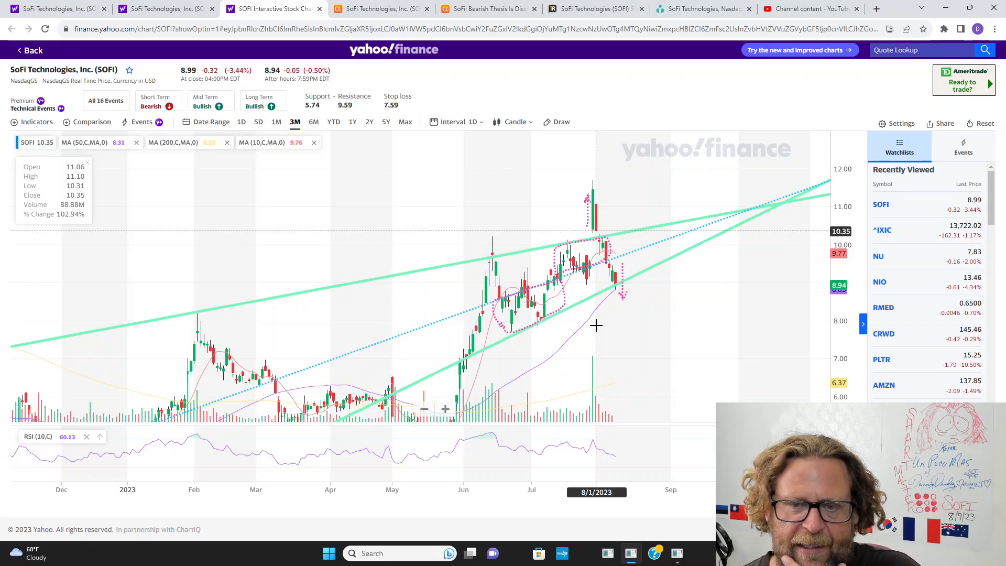
left_click_drag(462, 362, 615, 281)
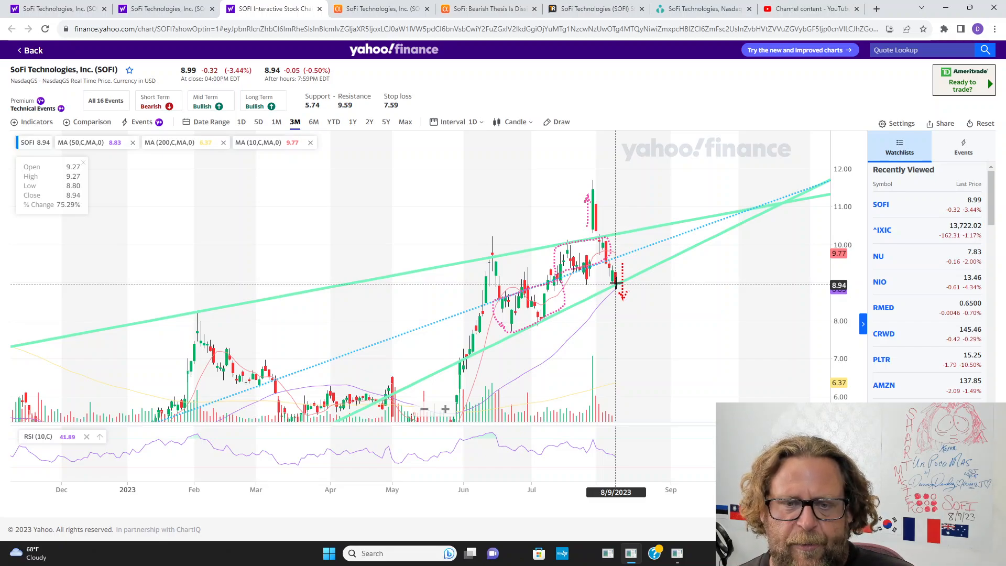
mouse_move(674, 306)
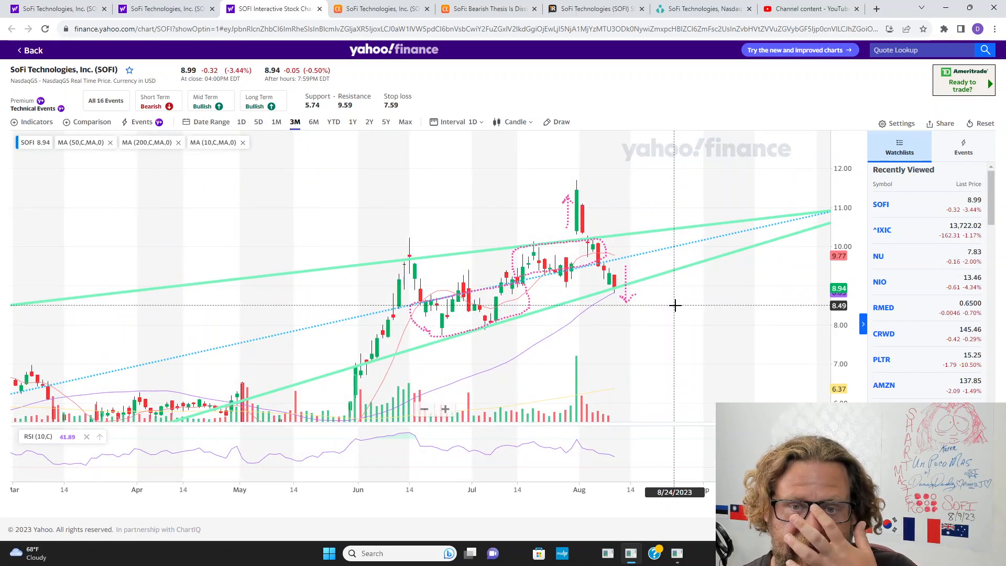
mouse_move(595, 249)
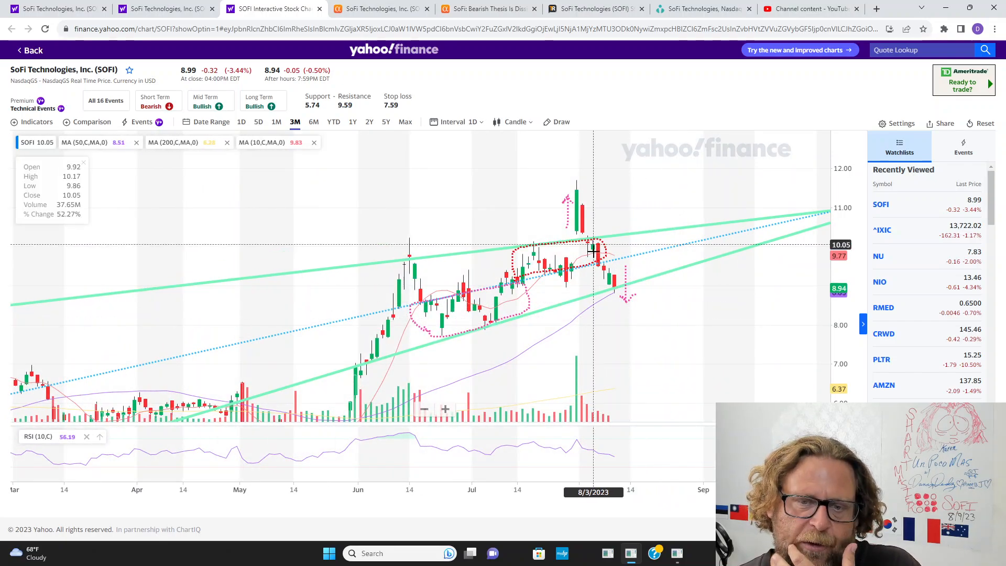
mouse_move(592, 312)
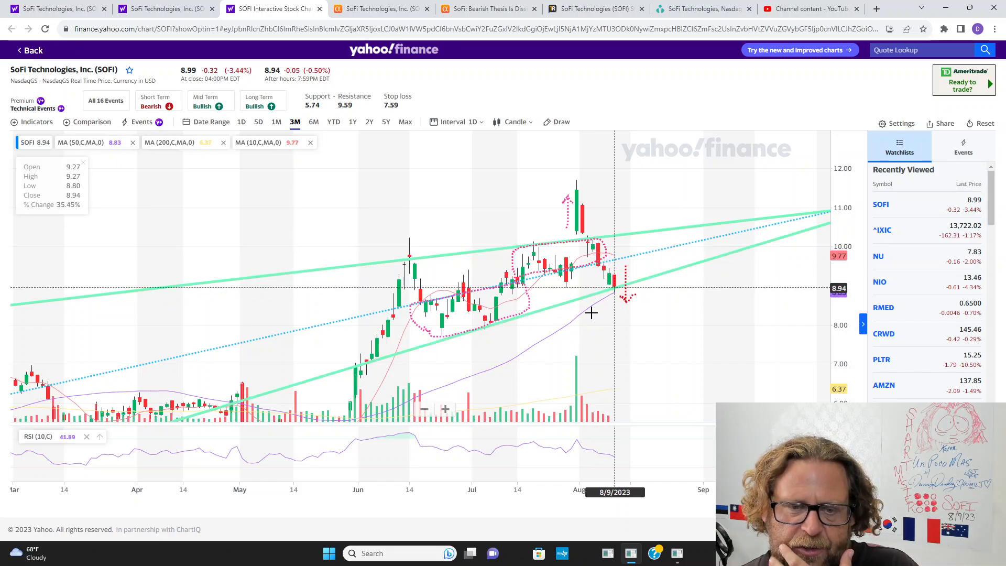
mouse_move(540, 336)
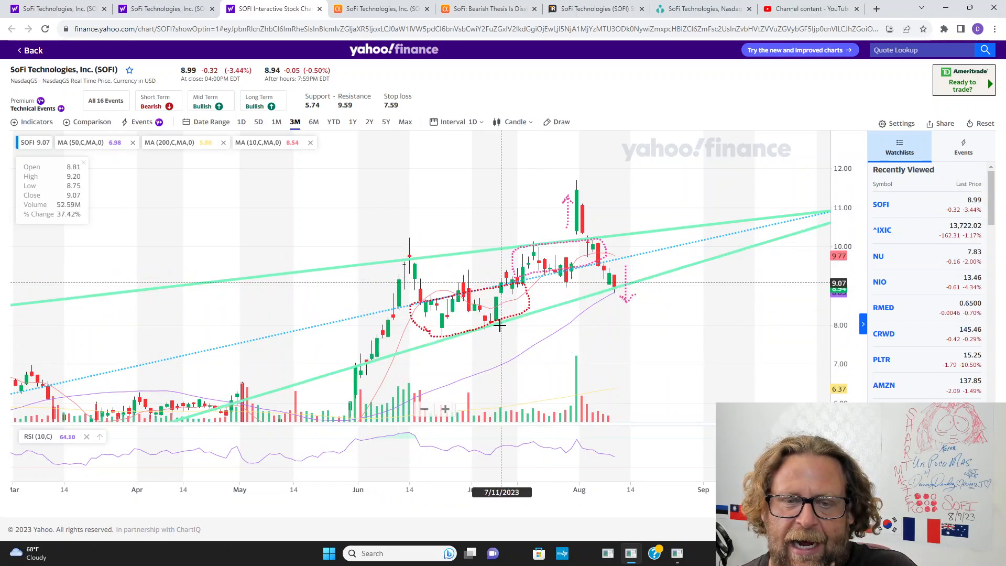
mouse_move(576, 284)
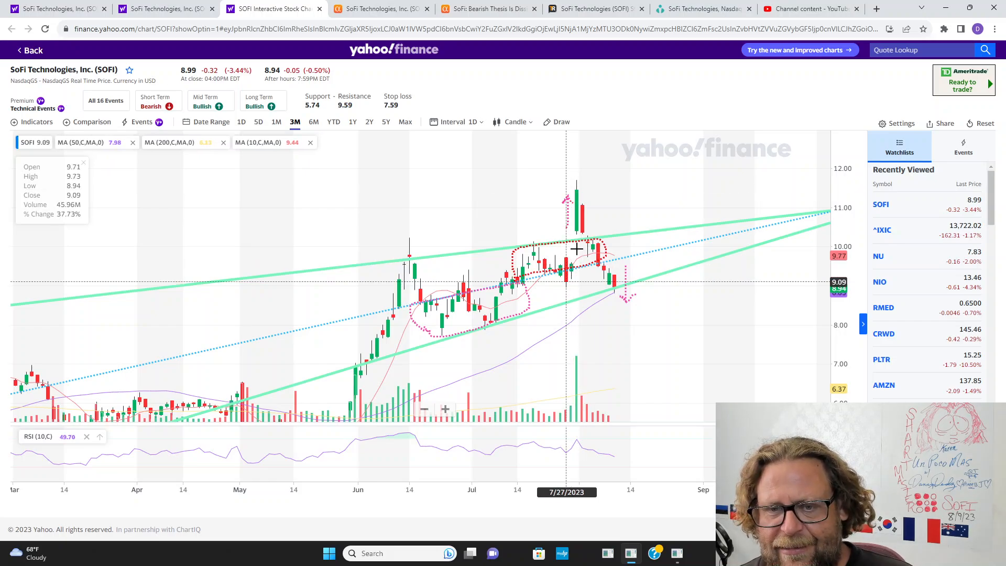
mouse_move(571, 262)
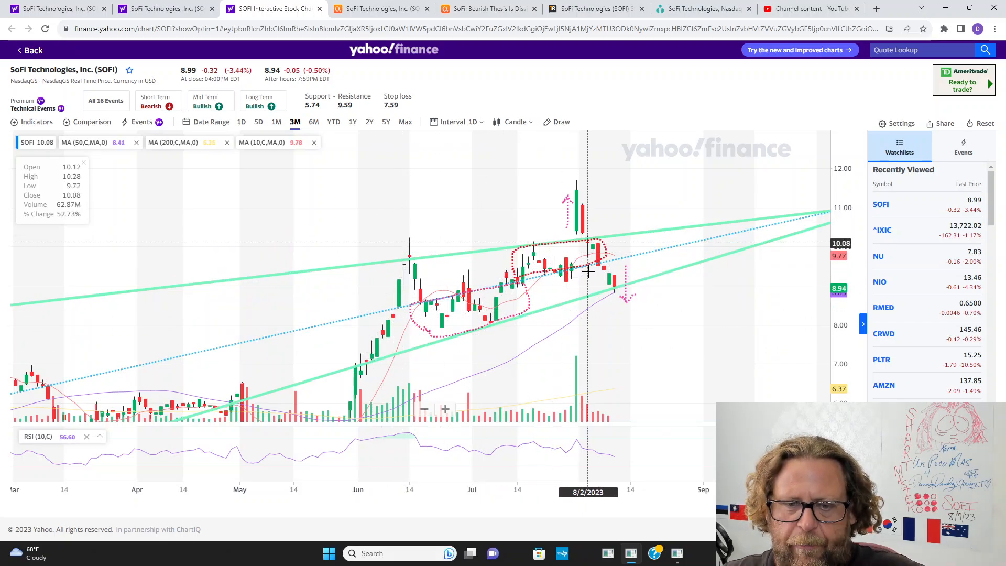
mouse_move(595, 404)
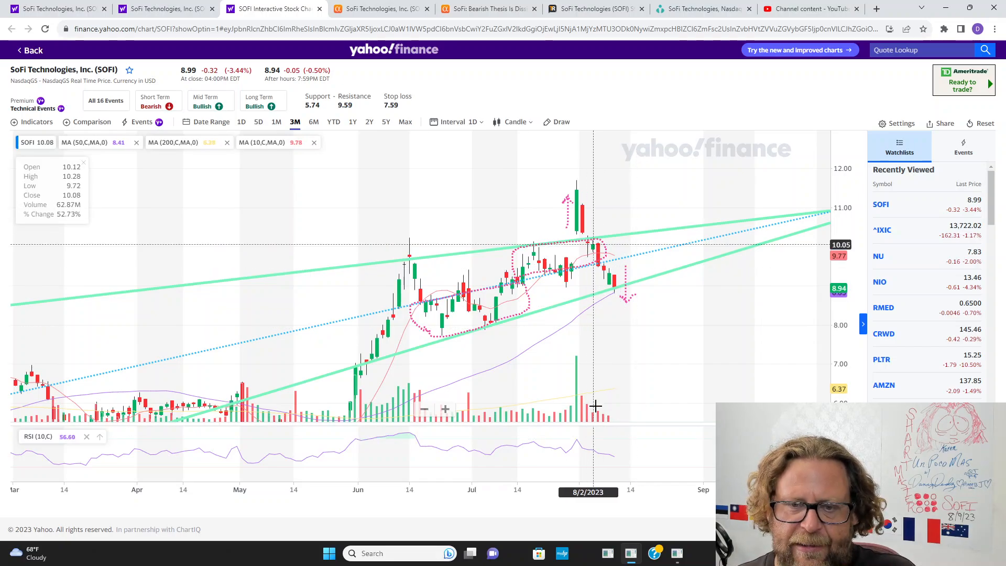
mouse_move(579, 202)
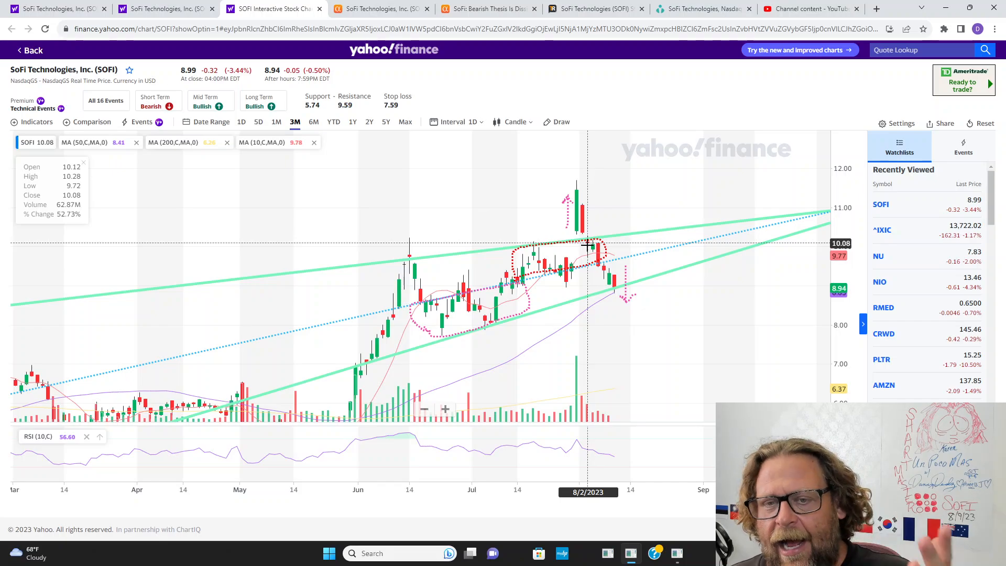
mouse_move(617, 304)
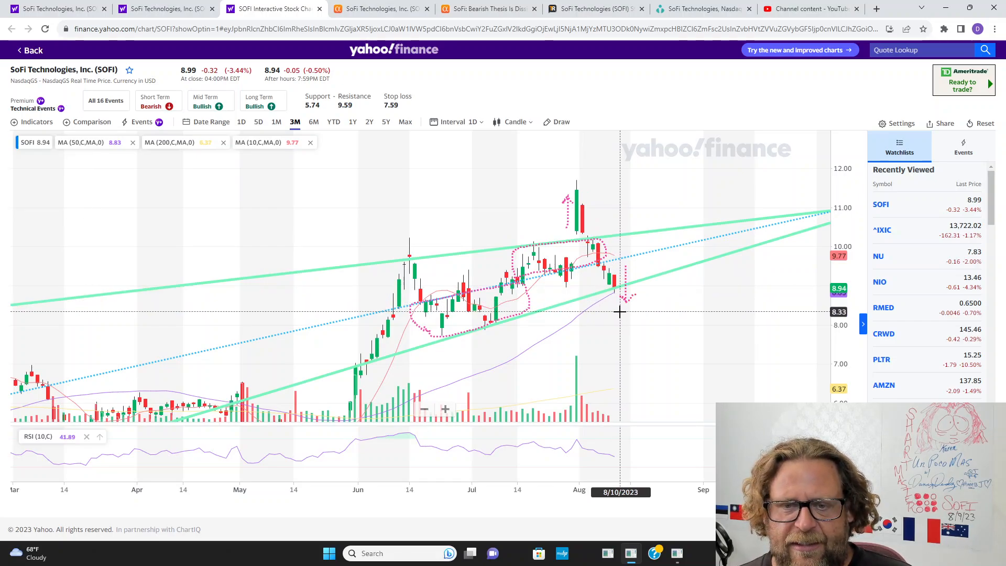
mouse_move(635, 309)
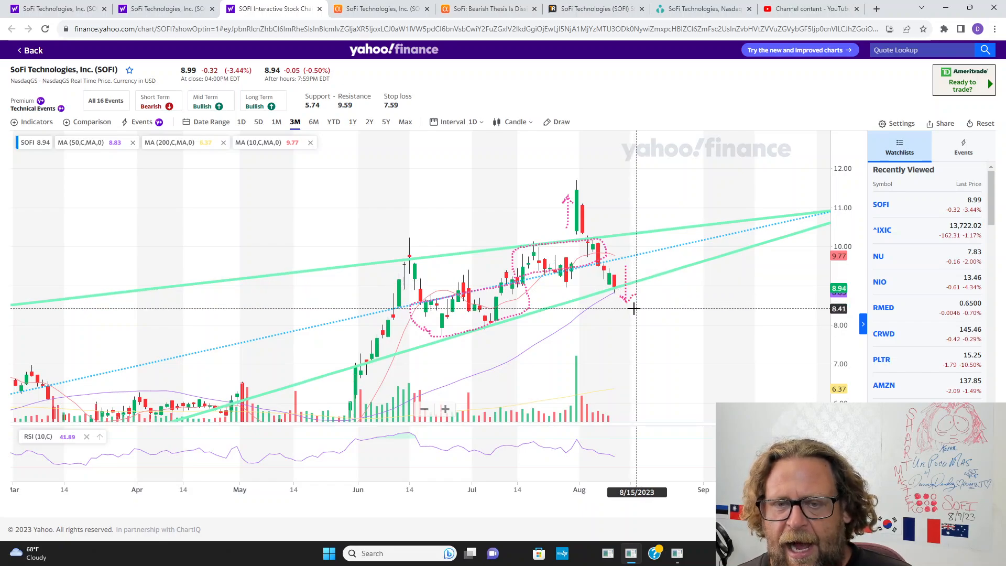
mouse_move(625, 315)
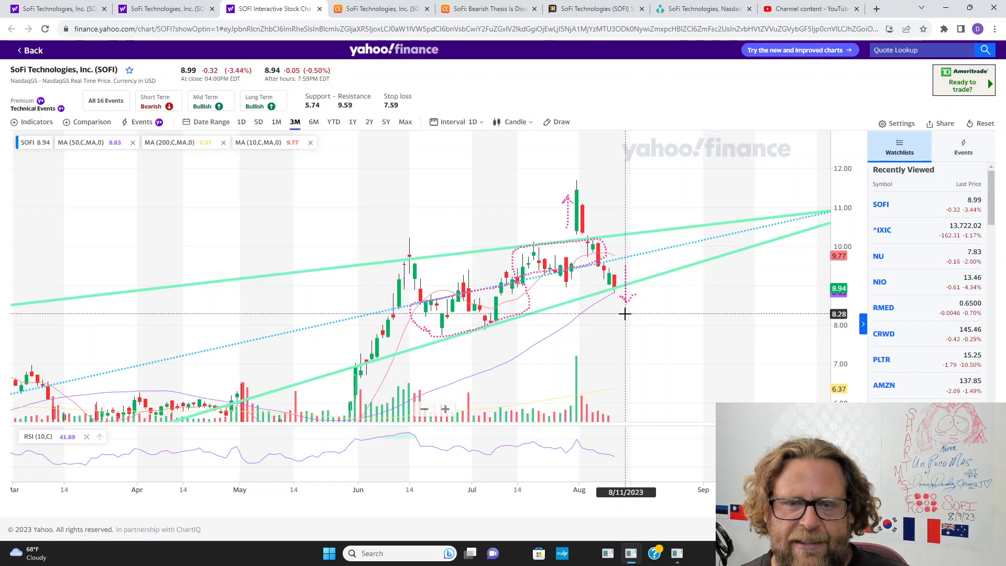
mouse_move(494, 319)
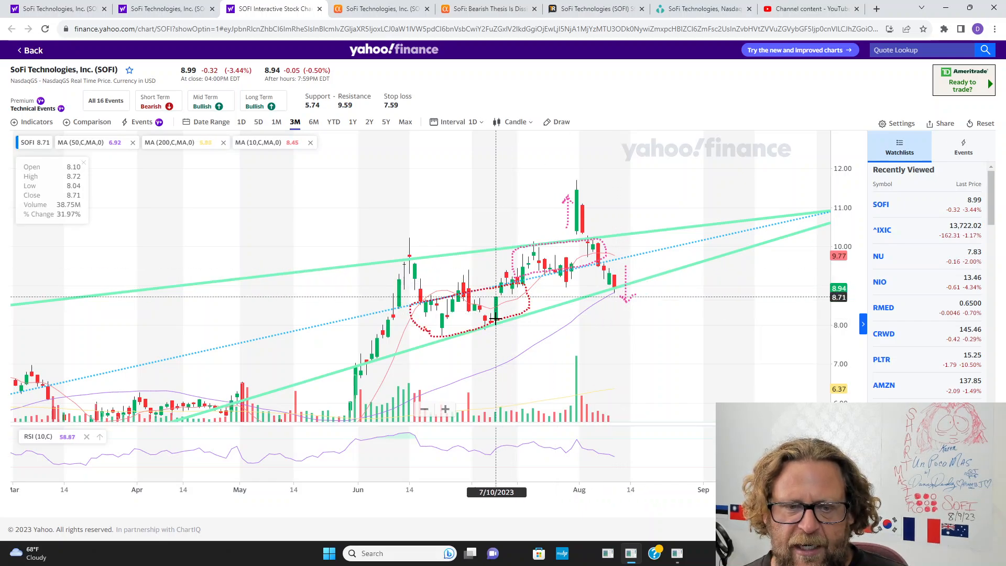
mouse_move(447, 333)
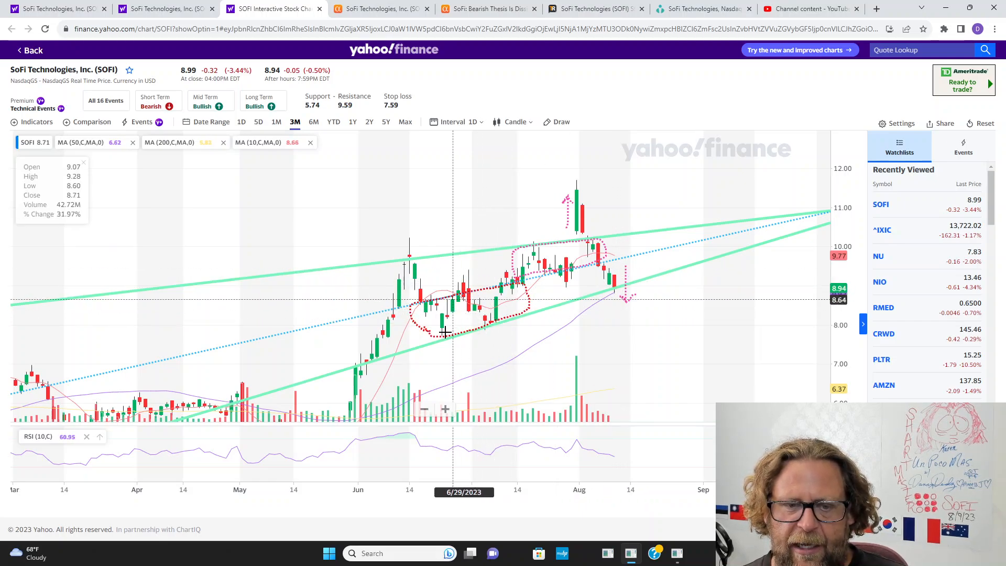
mouse_move(442, 333)
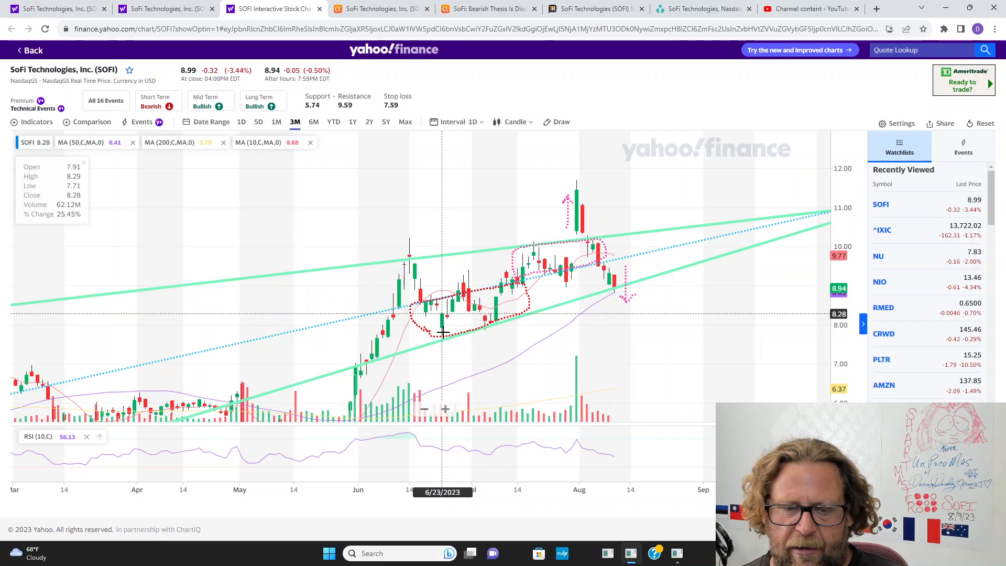
mouse_move(495, 325)
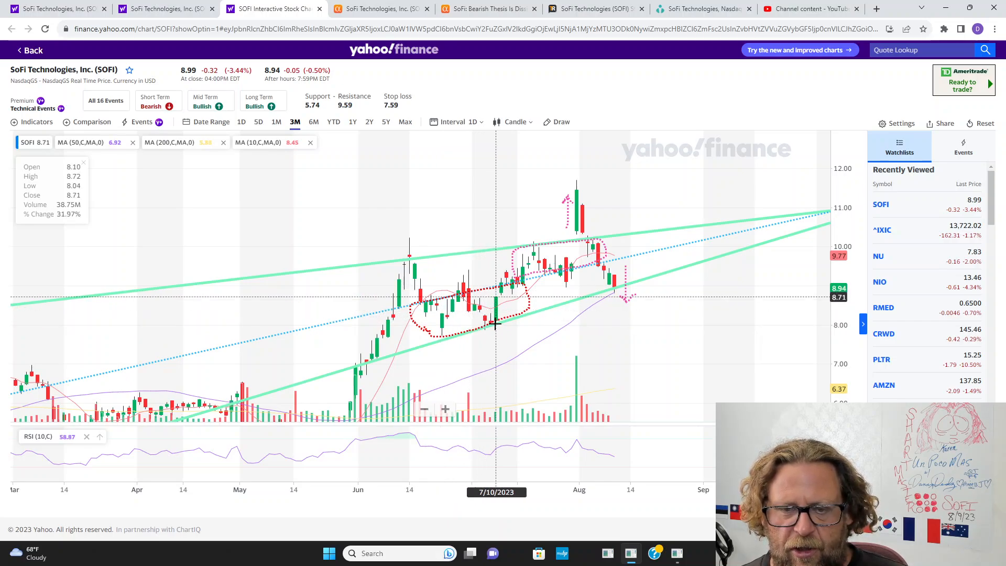
mouse_move(442, 330)
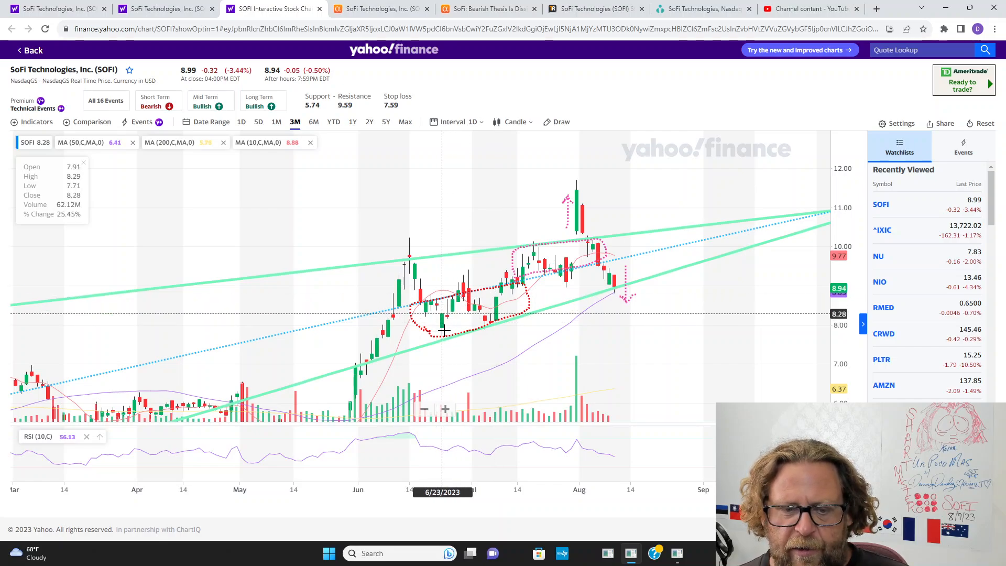
mouse_move(514, 320)
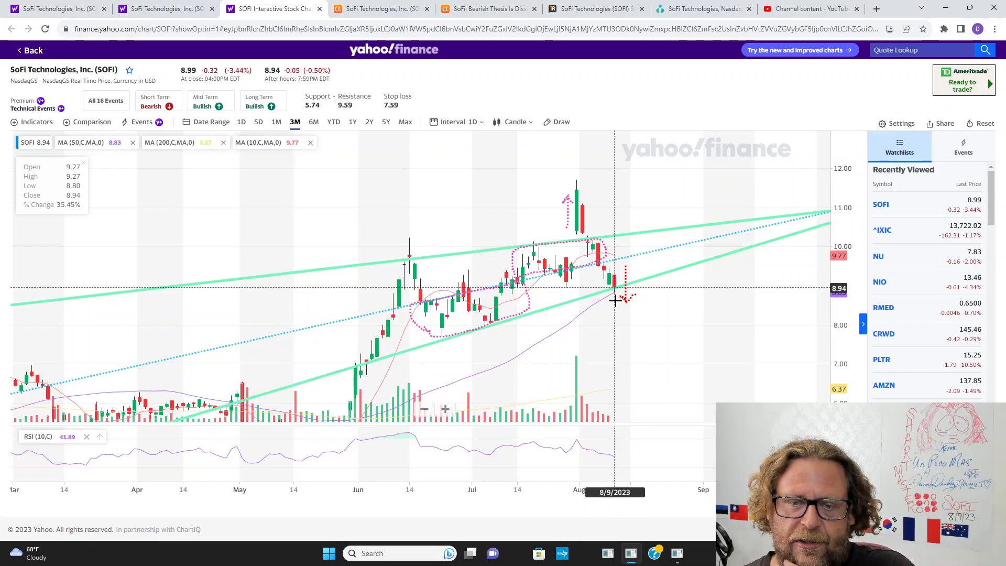
mouse_move(630, 306)
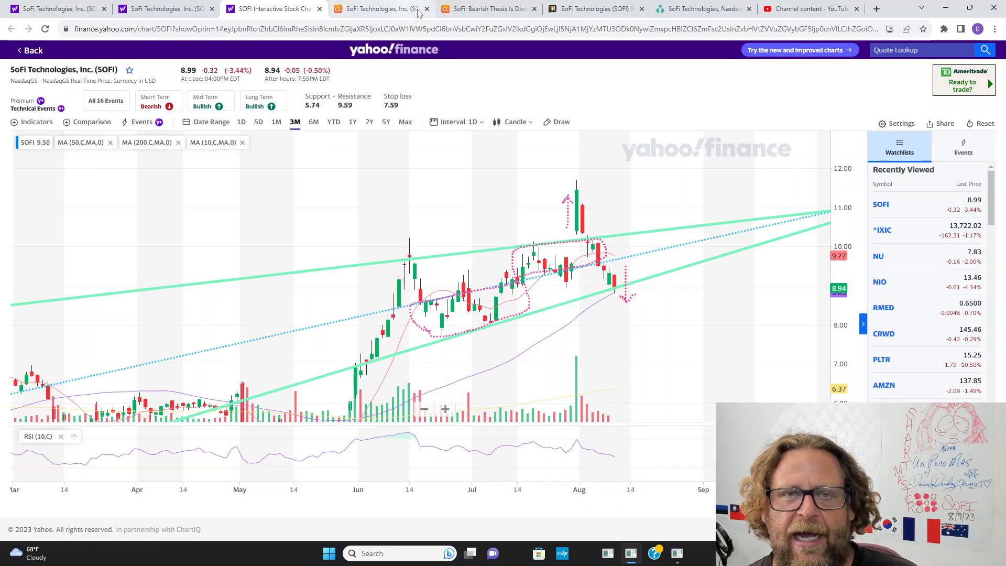
mouse_move(488, 8)
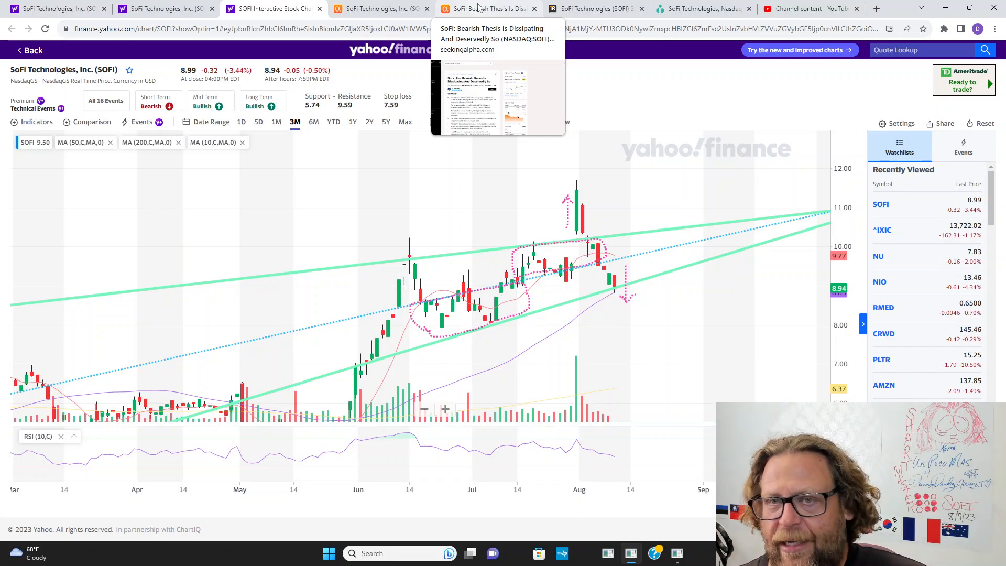
Read into the Seeking Alpha SoFi bearish-thesis article down to the SOFI Ratings section.
left_click(480, 8)
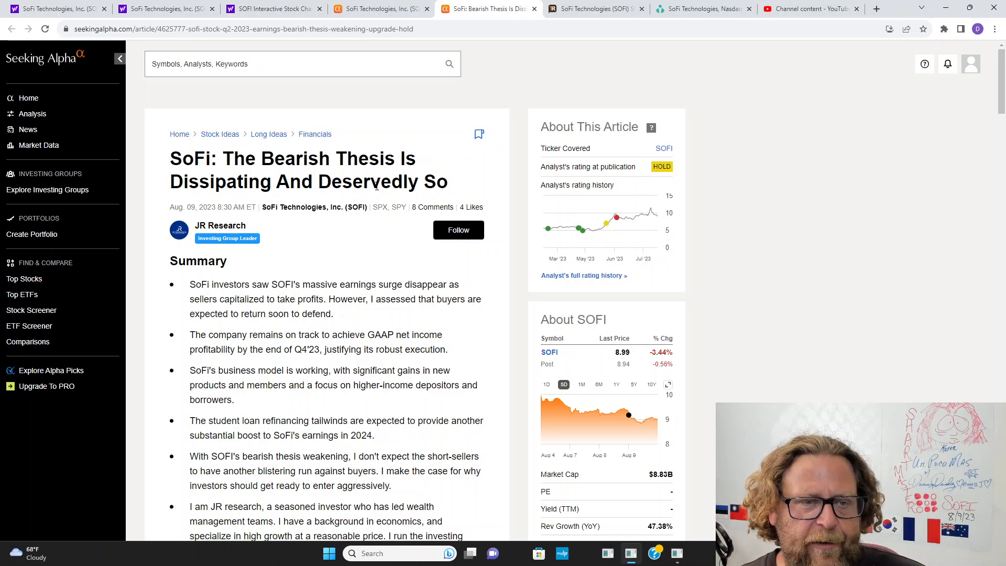
mouse_move(346, 211)
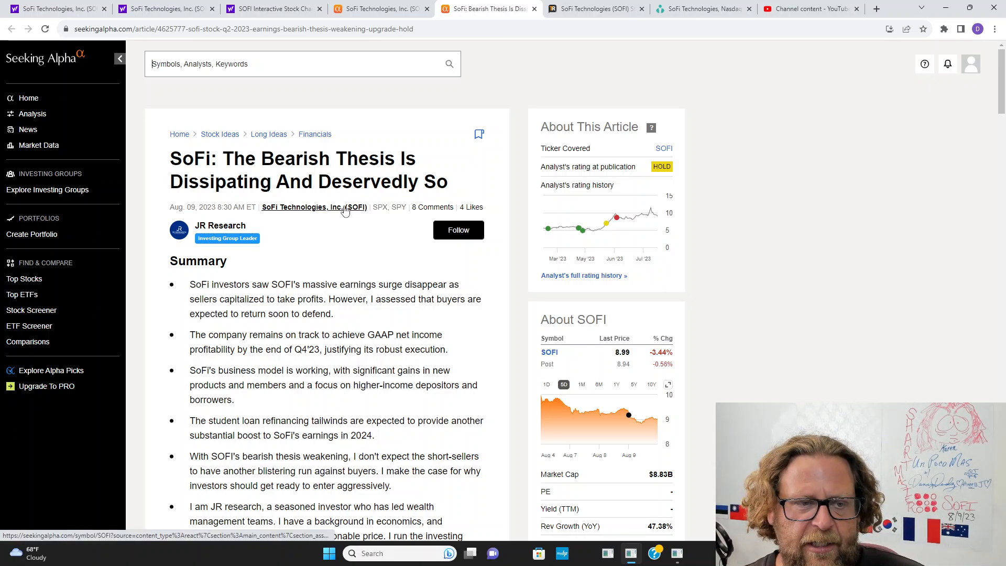
scroll("down", 3)
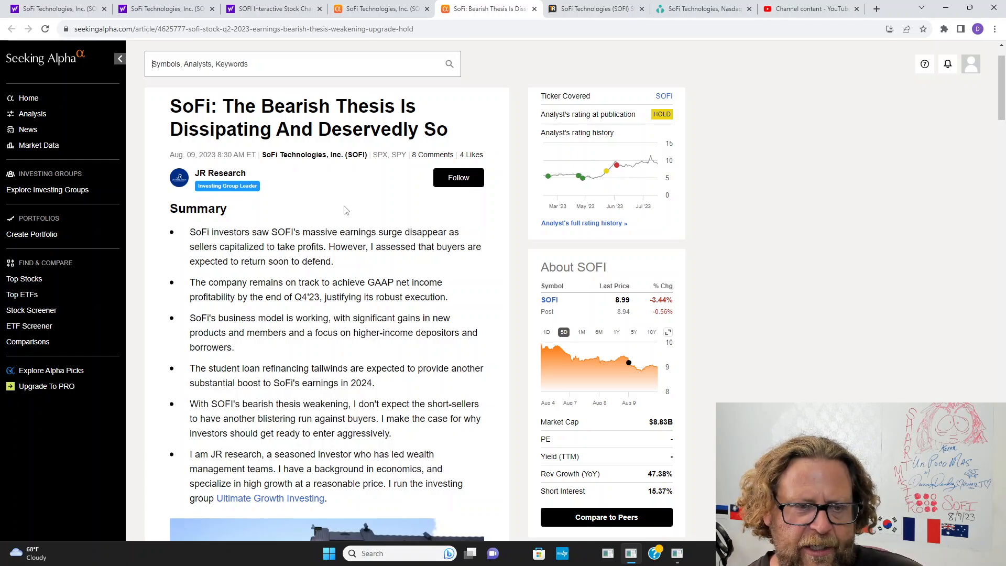
scroll("down", 3)
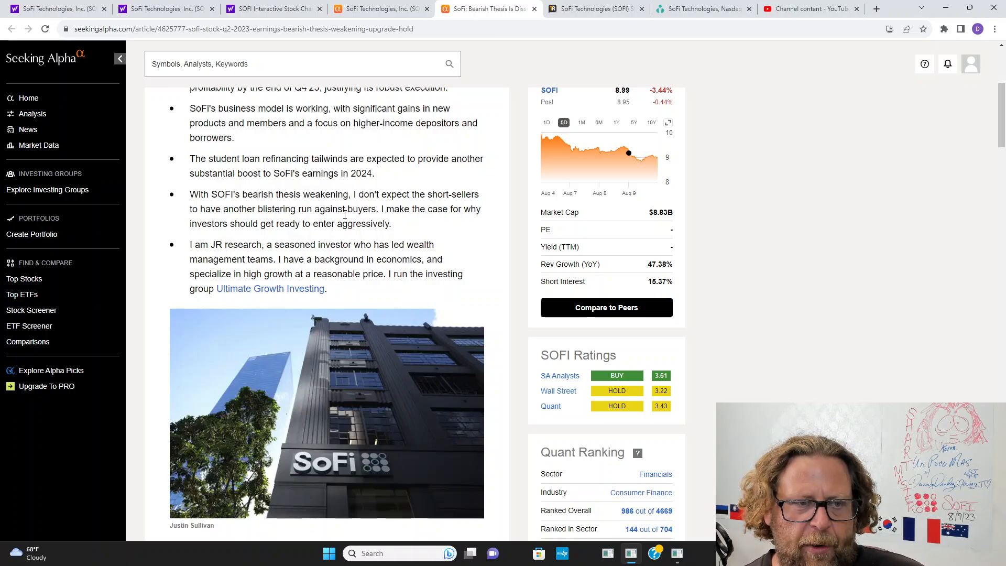
scroll("down", 3)
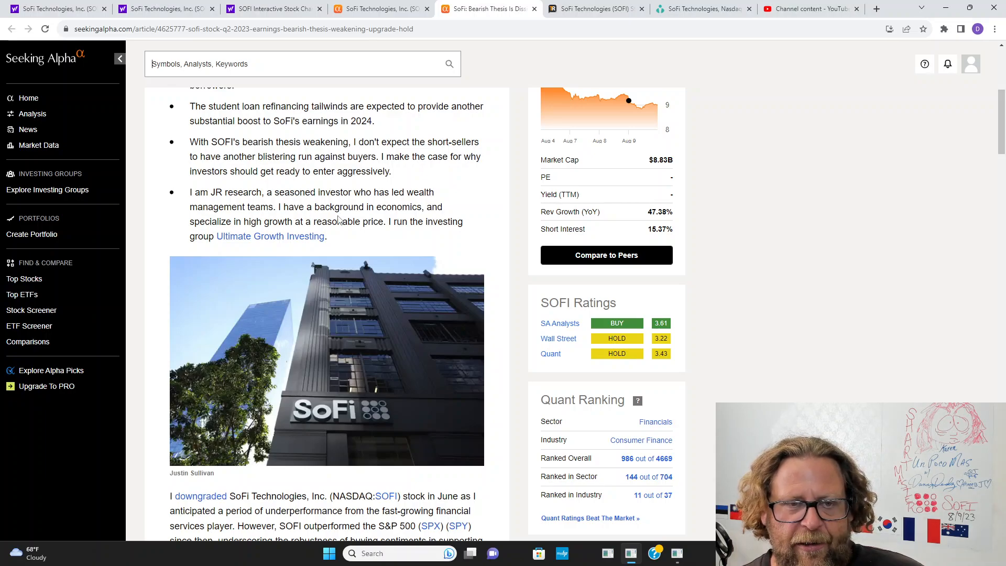
mouse_move(336, 218)
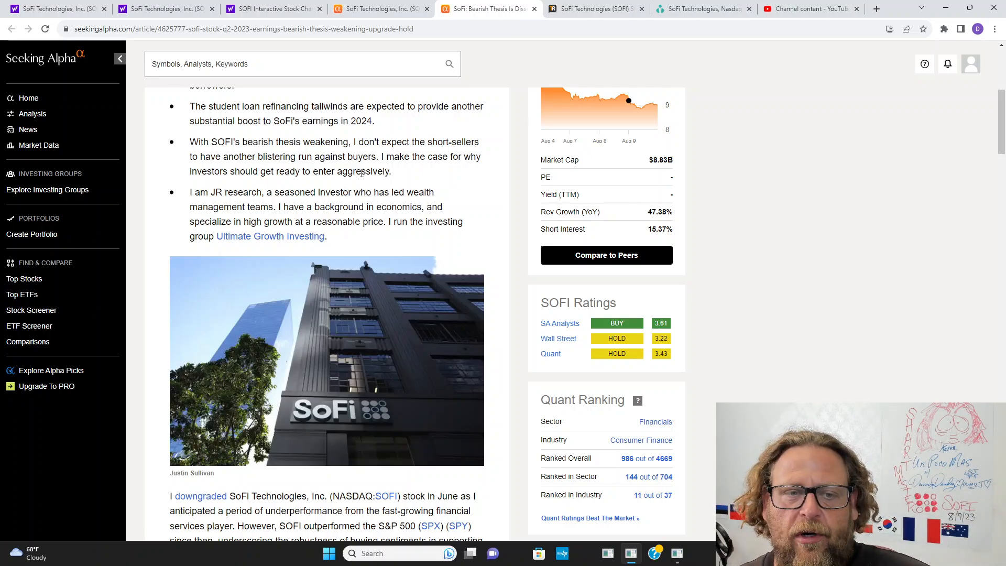
mouse_move(369, 183)
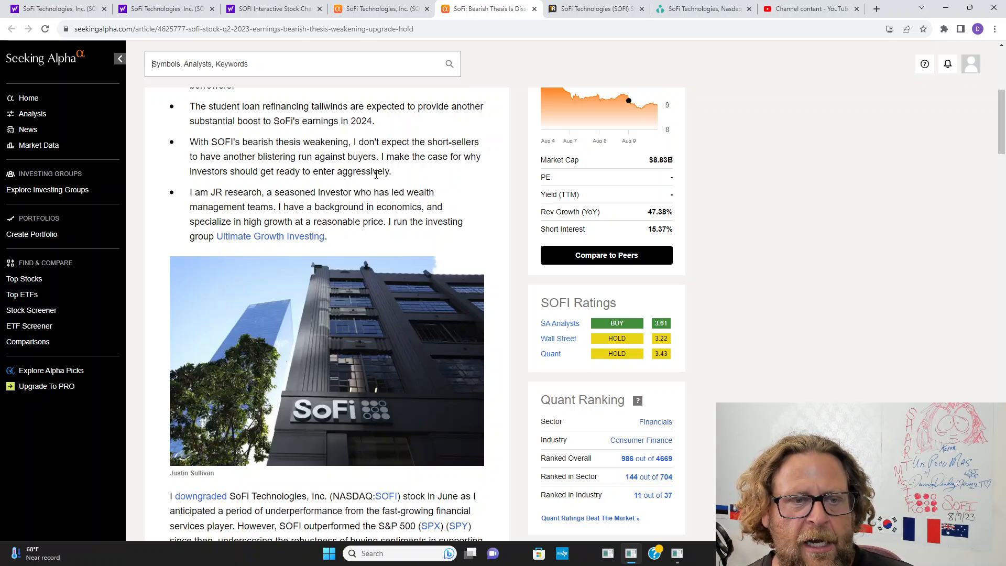
scroll("down", 3)
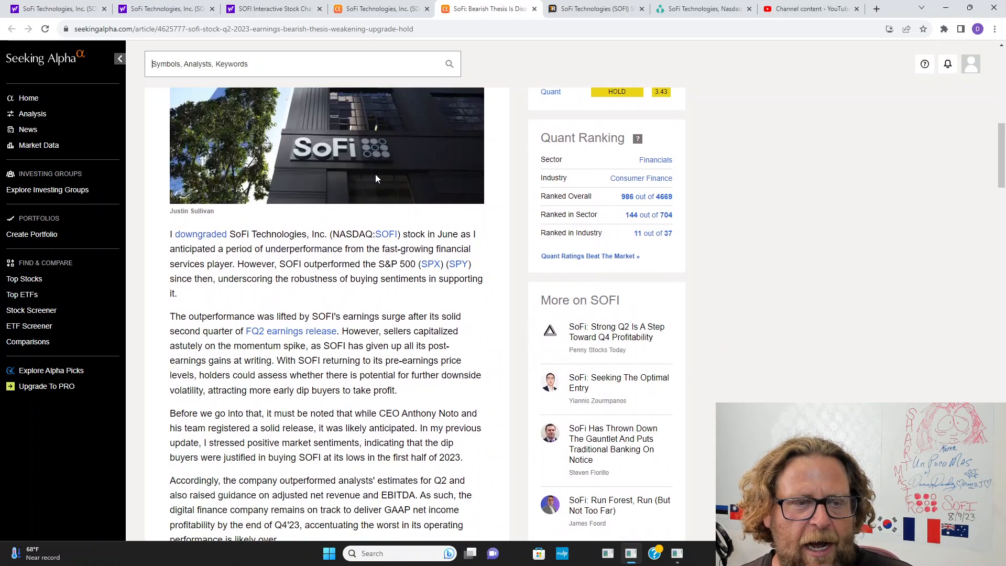
scroll("down", 3)
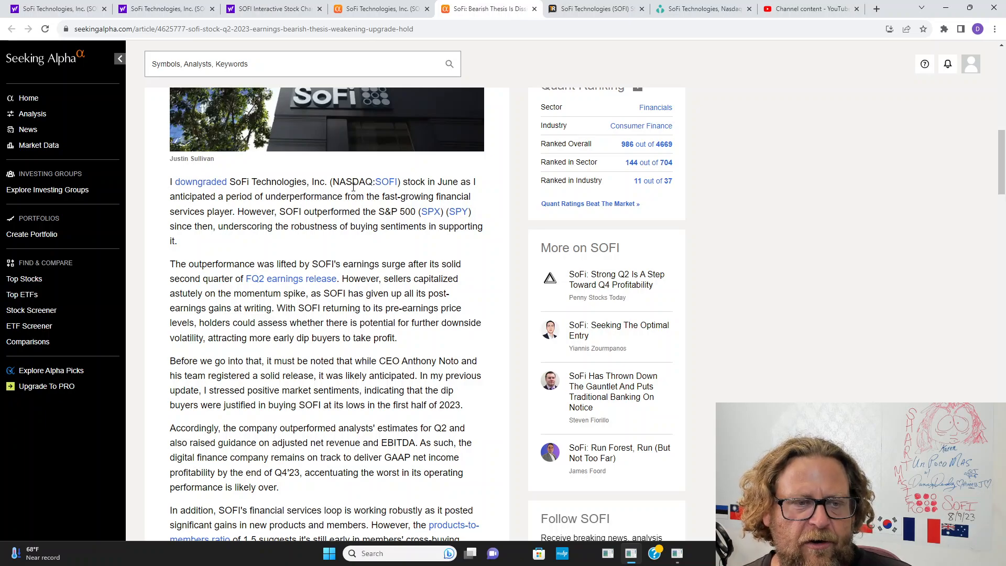
scroll("down", 3)
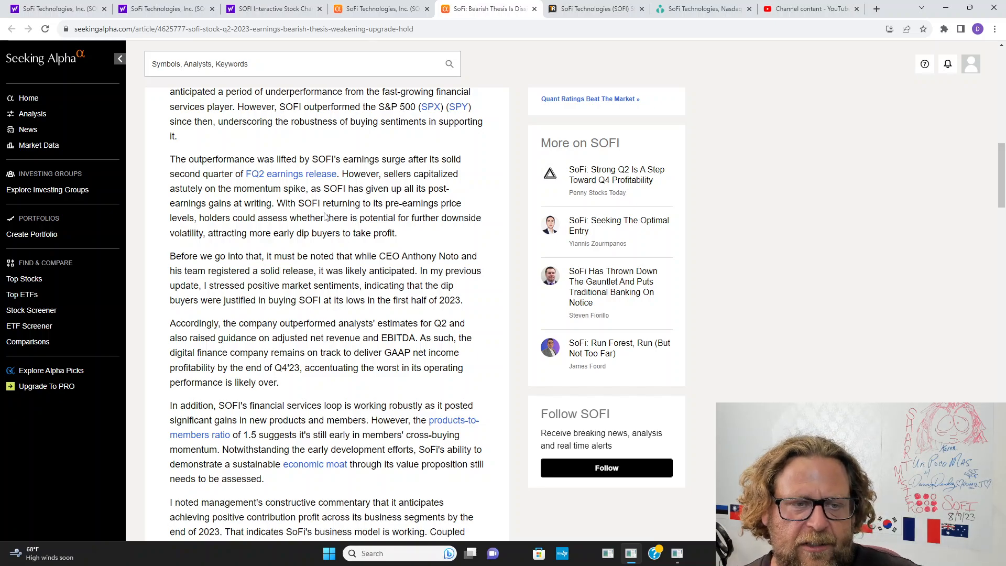
scroll("down", 3)
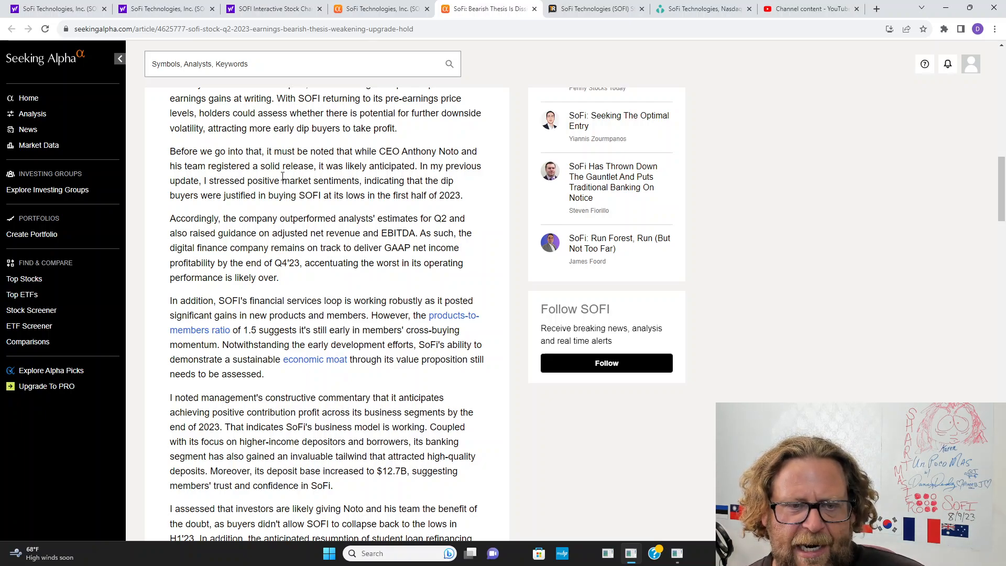
scroll("down", 3)
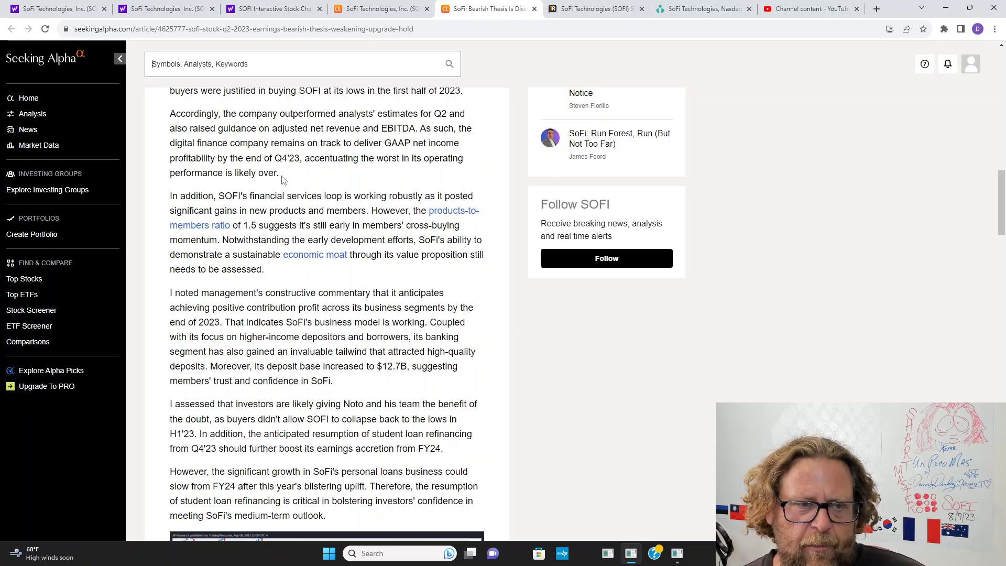
scroll("down", 3)
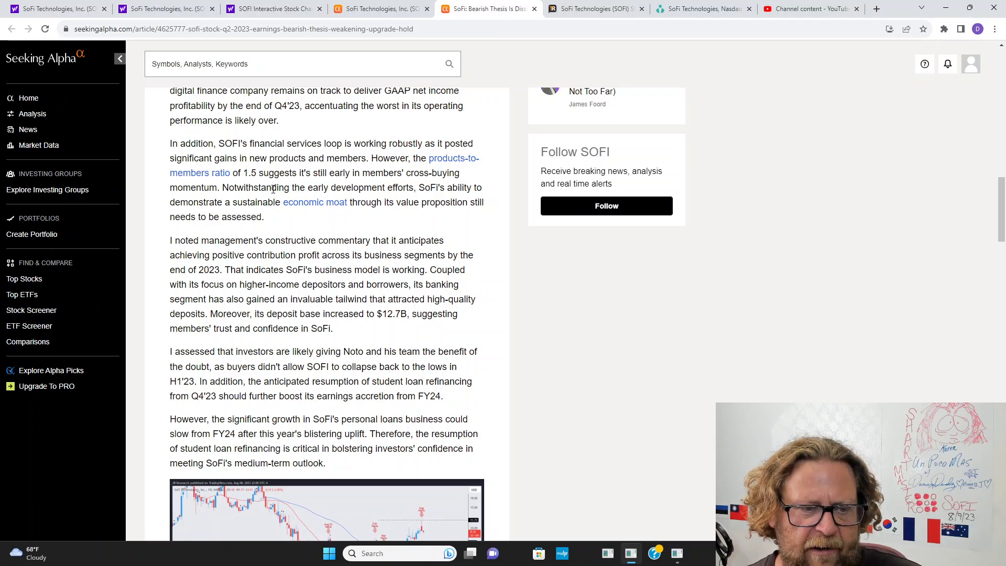
scroll("down", 3)
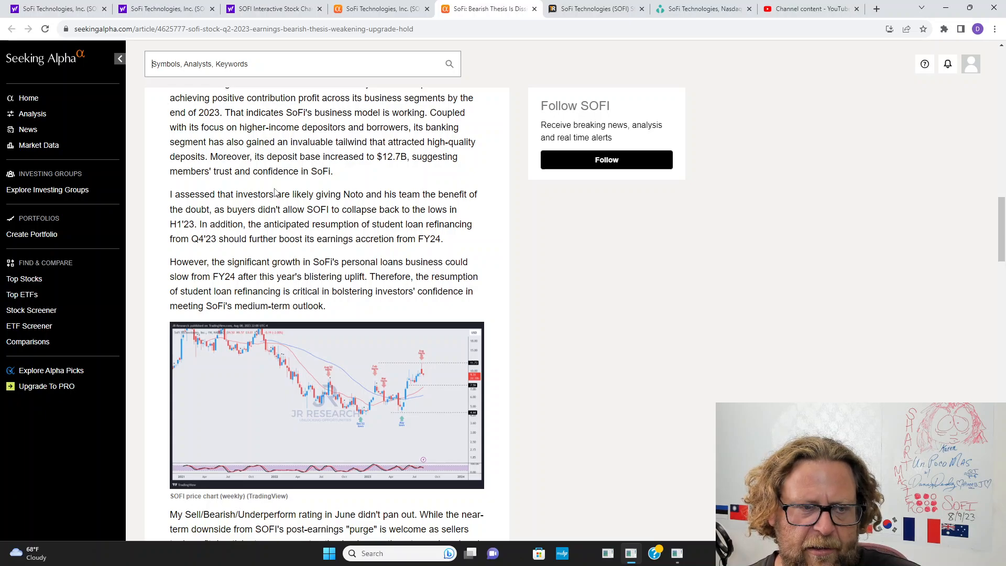
scroll("down", 3)
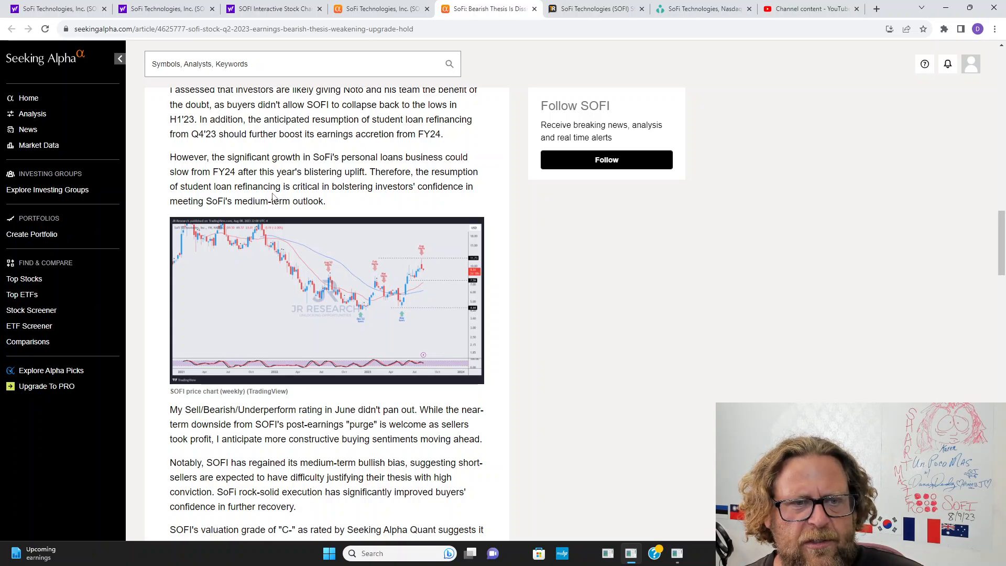
scroll("down", 3)
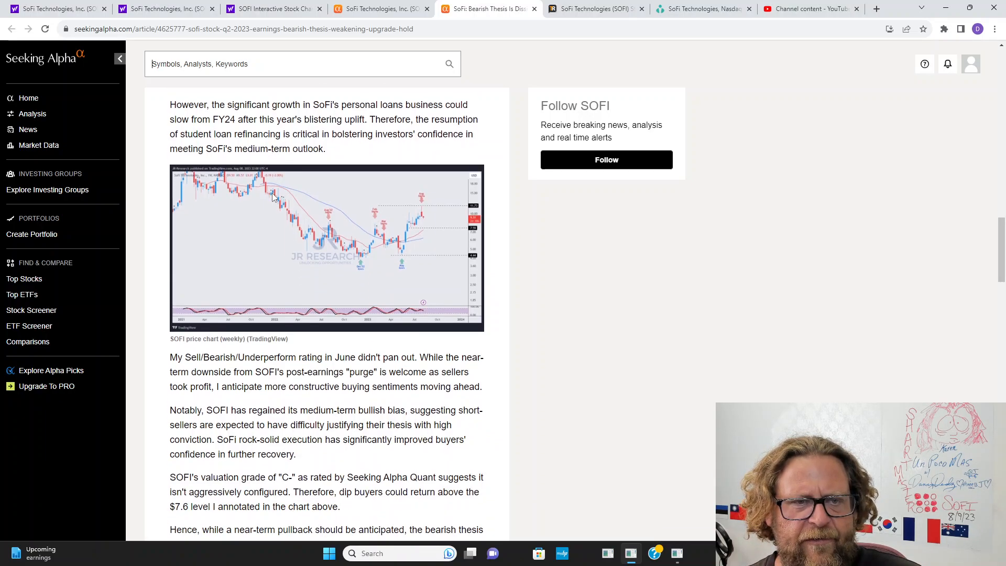
scroll("down", 3)
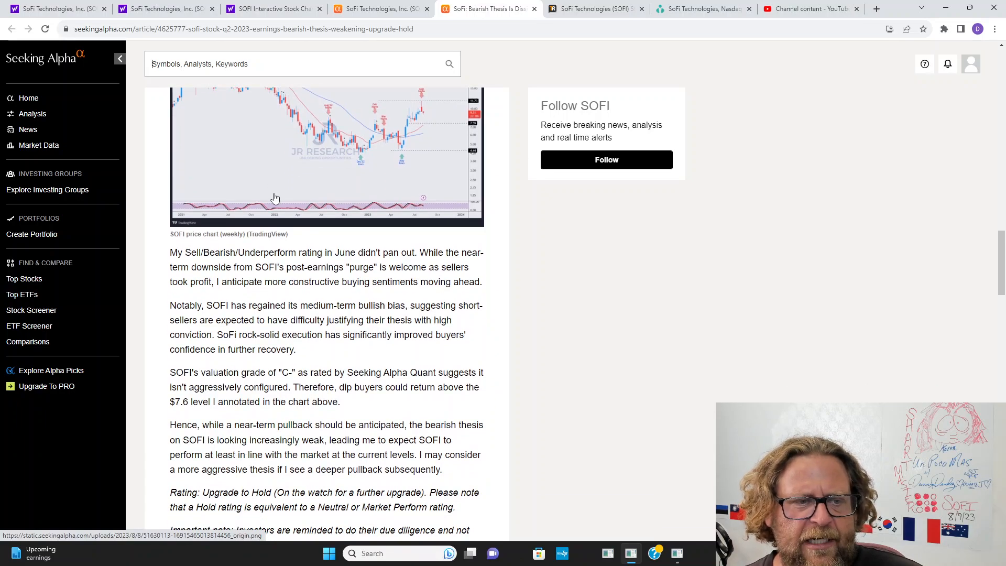
scroll("down", 3)
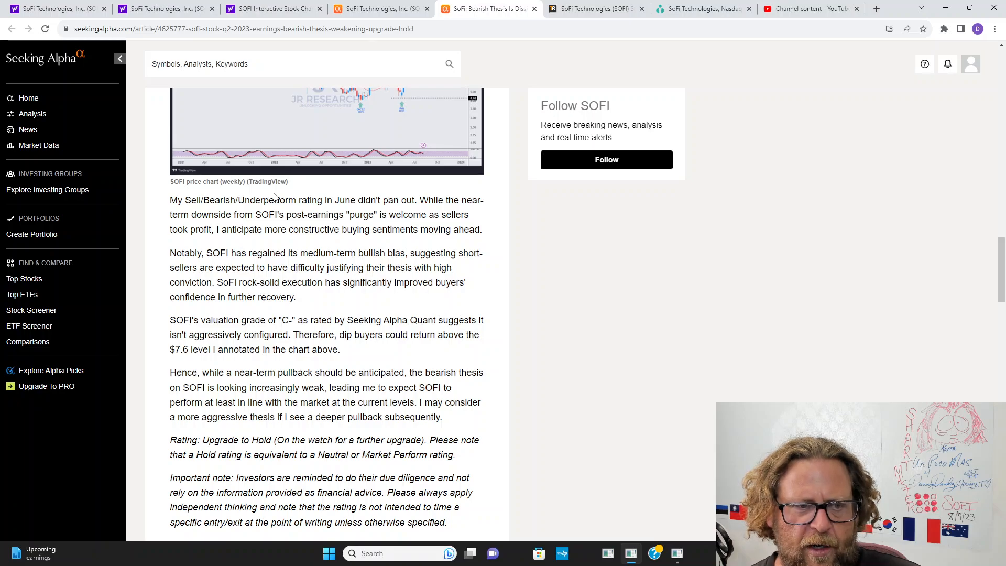
scroll("down", 3)
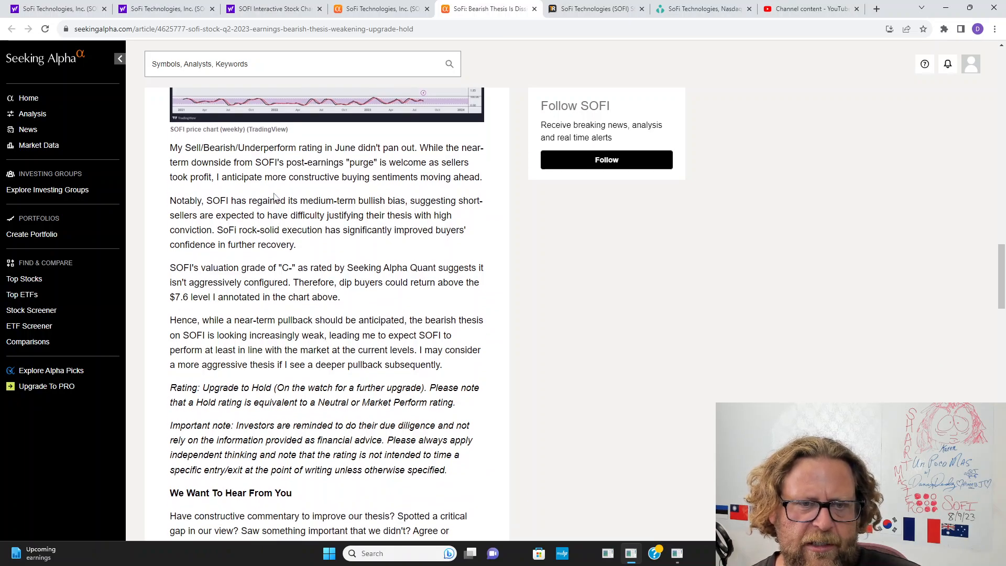
scroll("down", 3)
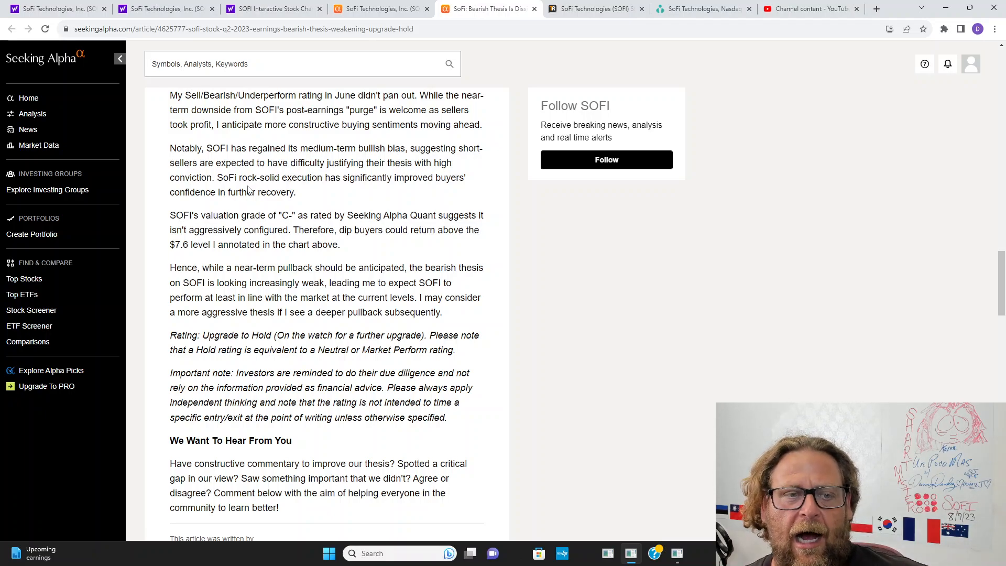
Finish reading the Seeking Alpha article and switch to Ortex's SOFI short-interest page.
scroll("down", 3)
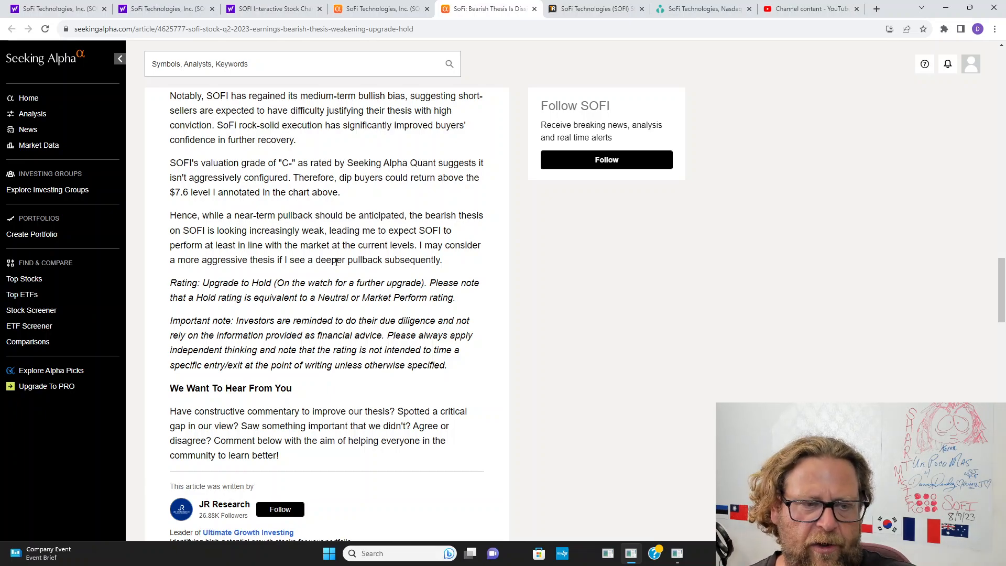
scroll("up", 3)
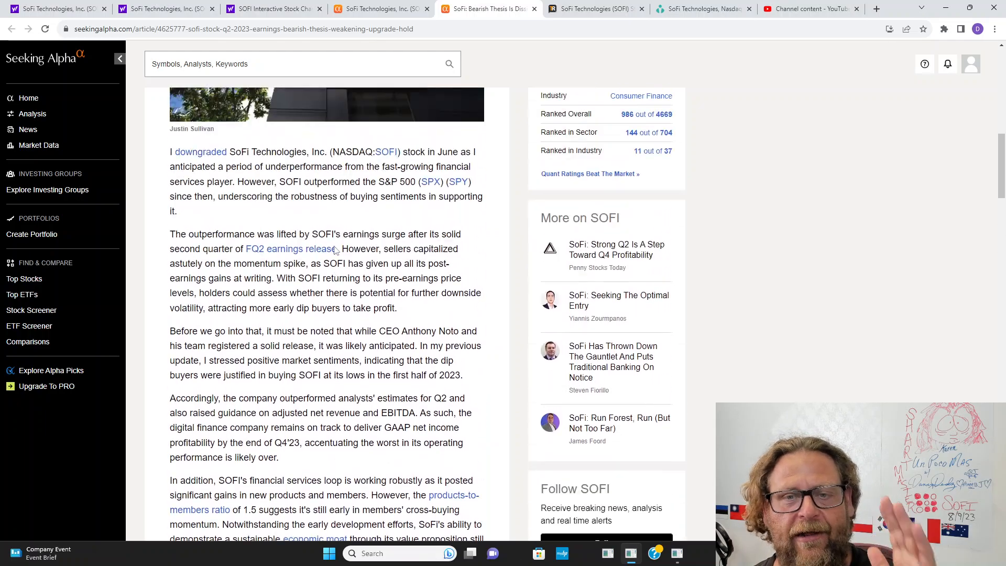
scroll("down", 3)
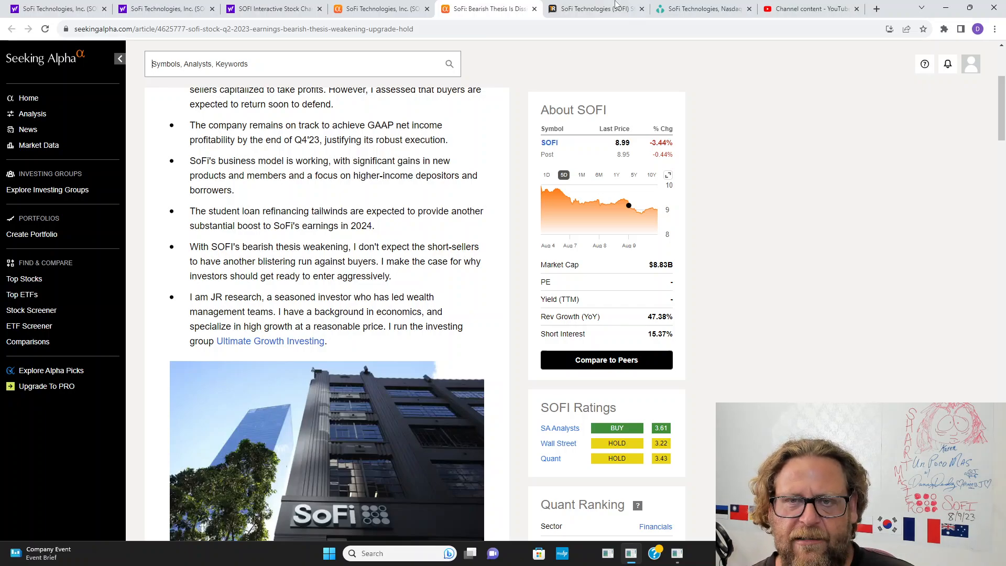
left_click(704, 9)
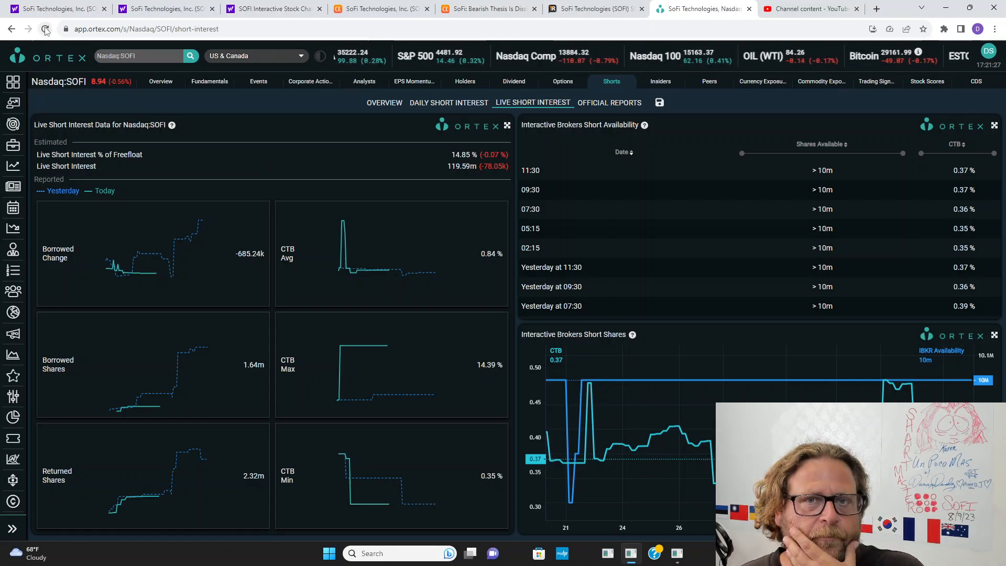
Refresh Ortex and review SOFI's live short interest, overview and daily short interest tabs.
left_click(46, 29)
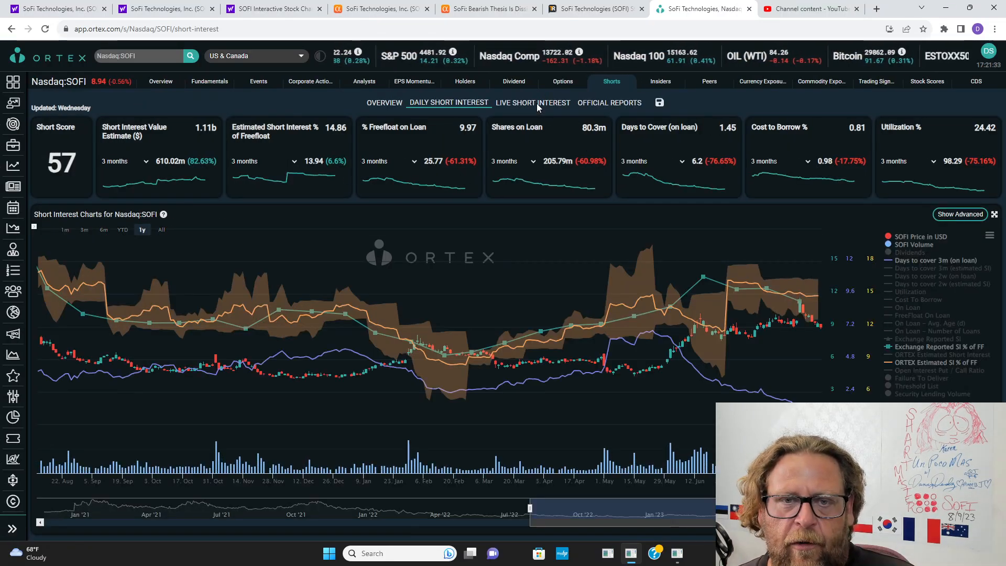
left_click(532, 103)
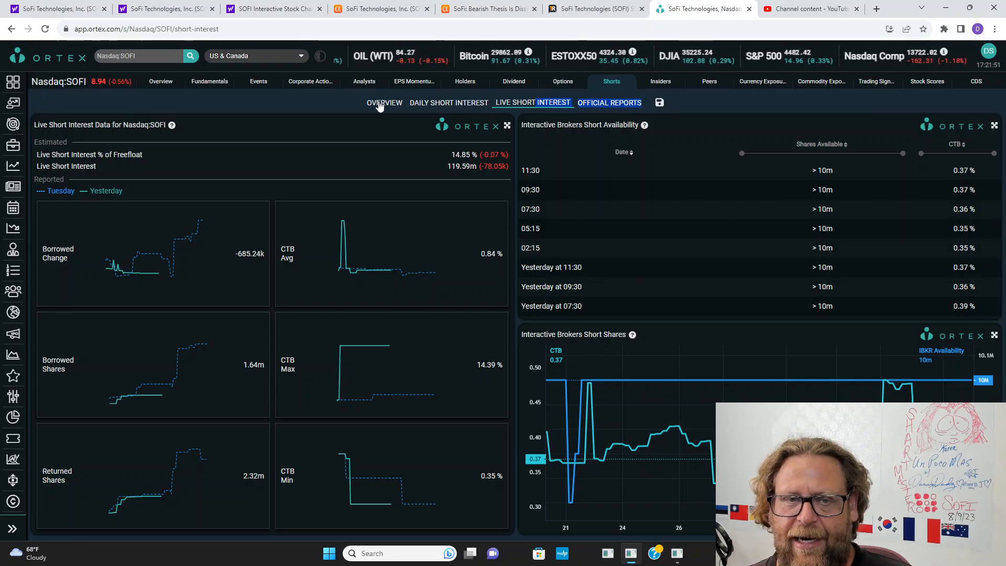
left_click(383, 102)
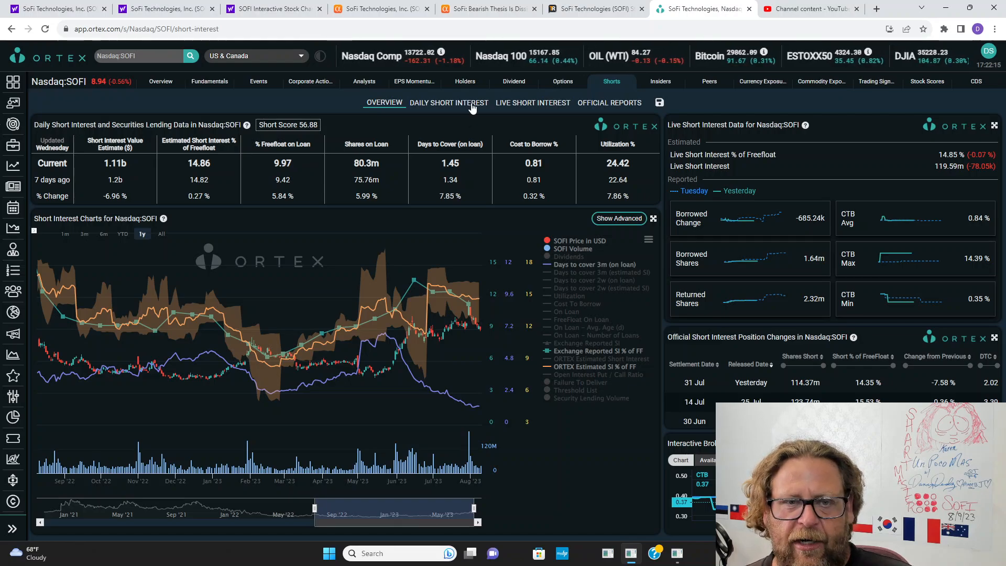
left_click(448, 103)
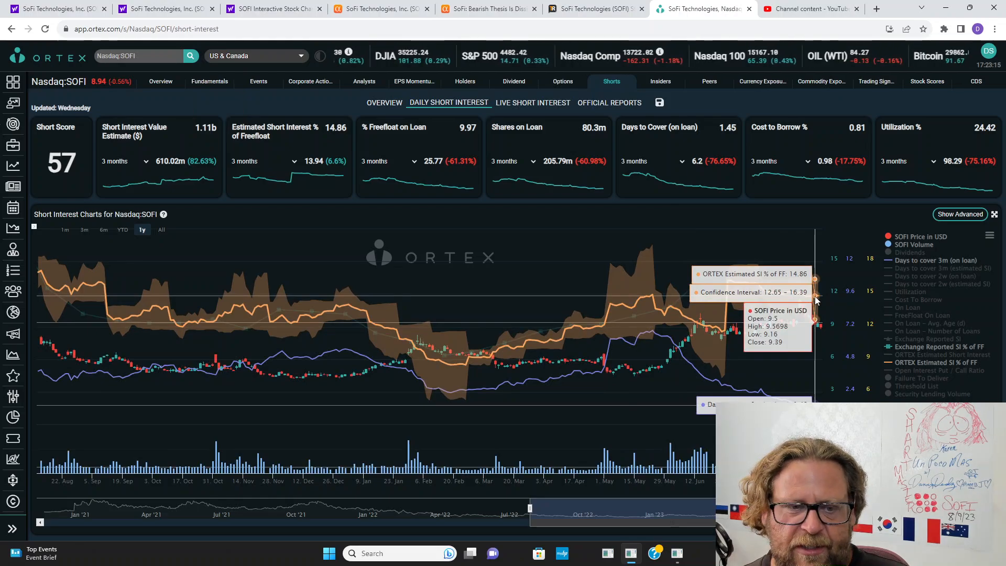
mouse_move(652, 295)
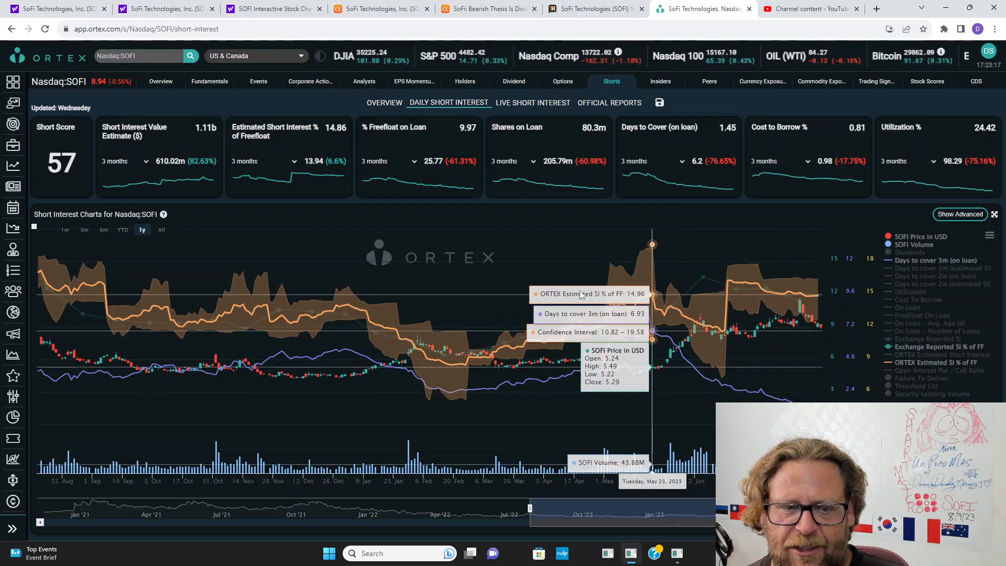
mouse_move(100, 286)
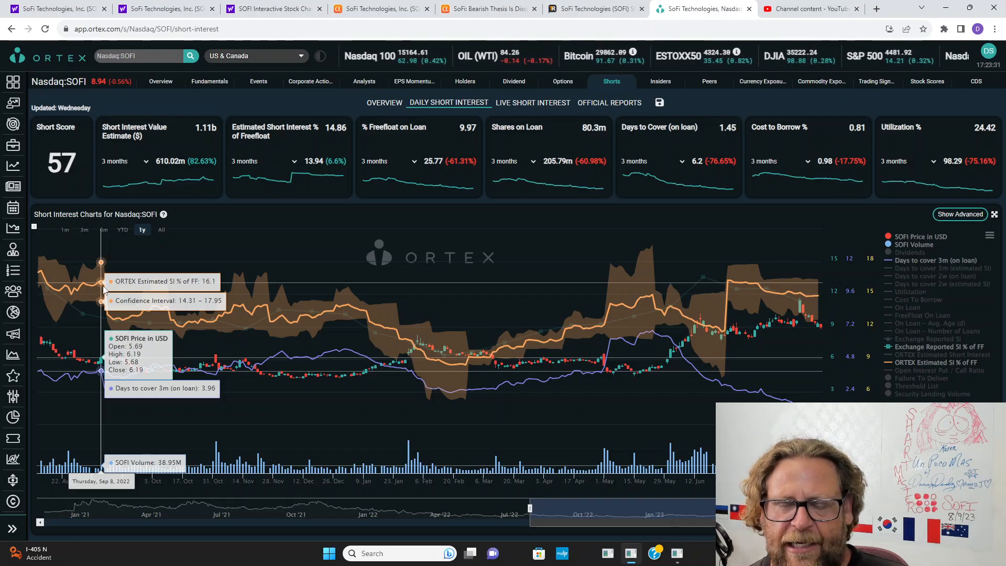
mouse_move(110, 277)
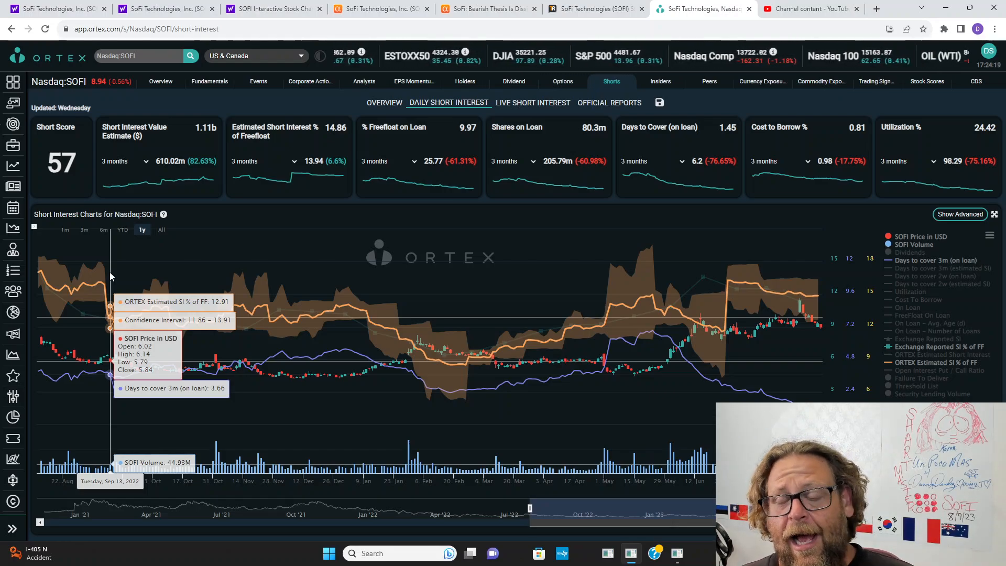
Return to Yahoo Finance's three-month SOFI candlestick chart with trend lines.
left_click(267, 8)
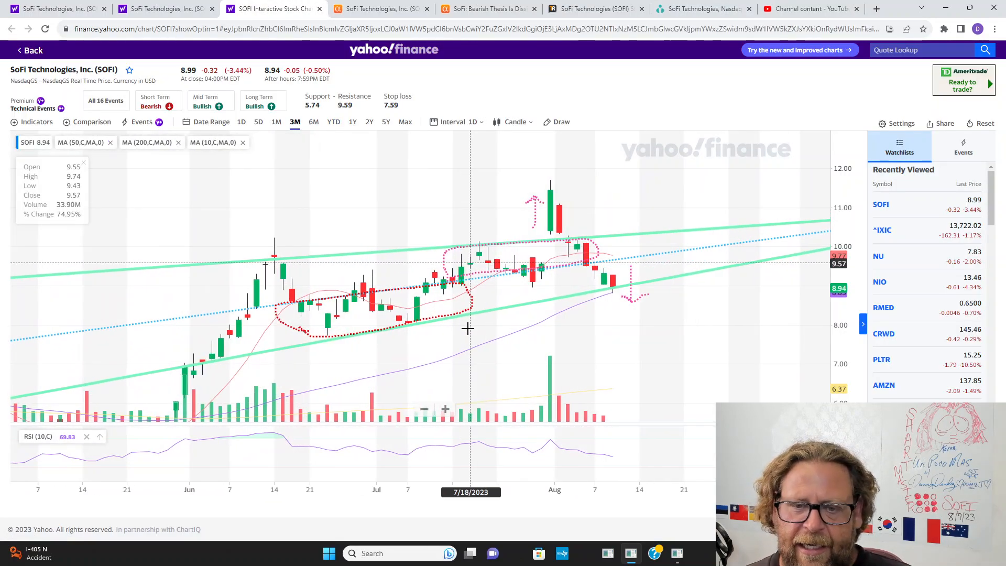
View SOFI's one-day intraday chart, then return to the quote summary page at $8.99.
left_click(241, 122)
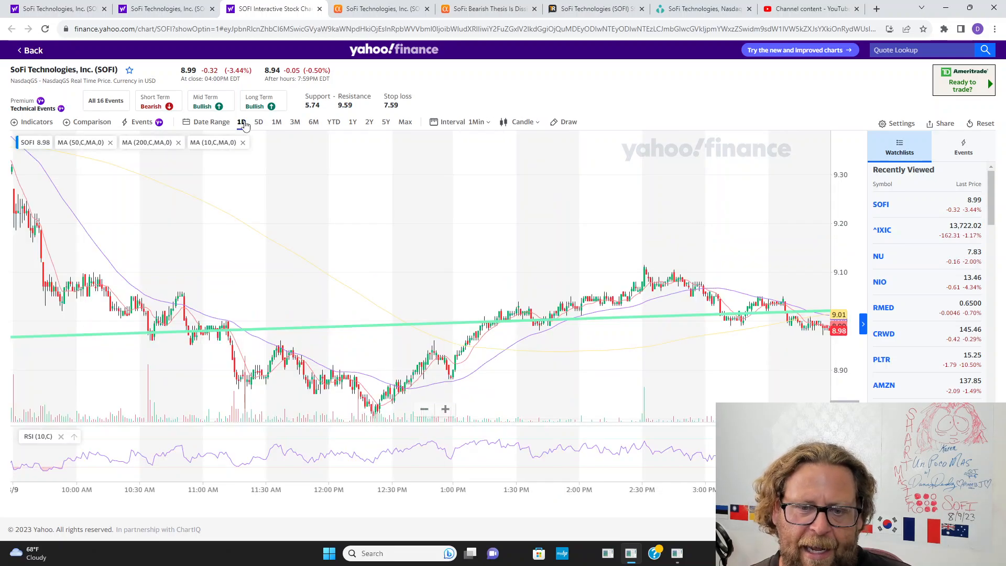
left_click(241, 121)
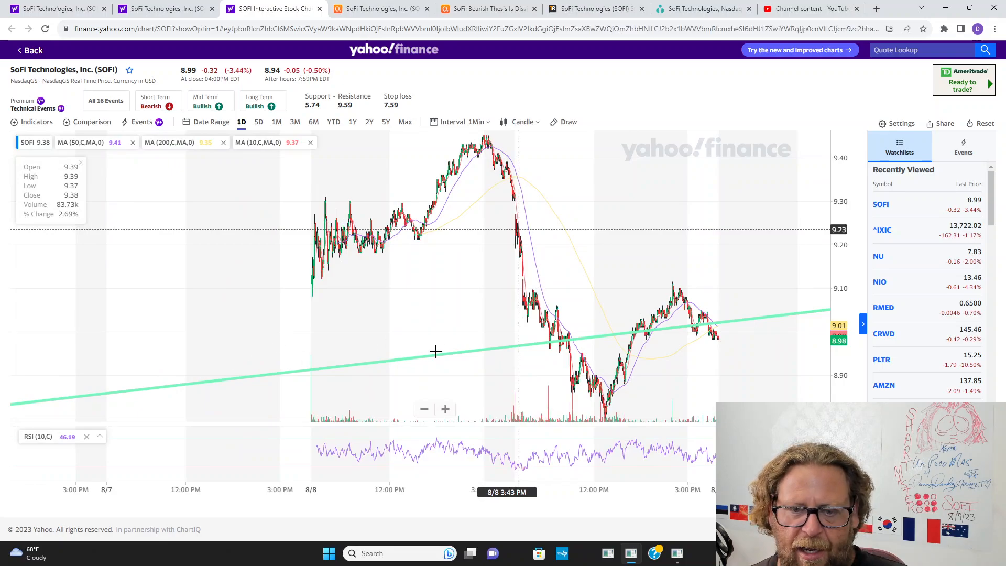
mouse_move(604, 415)
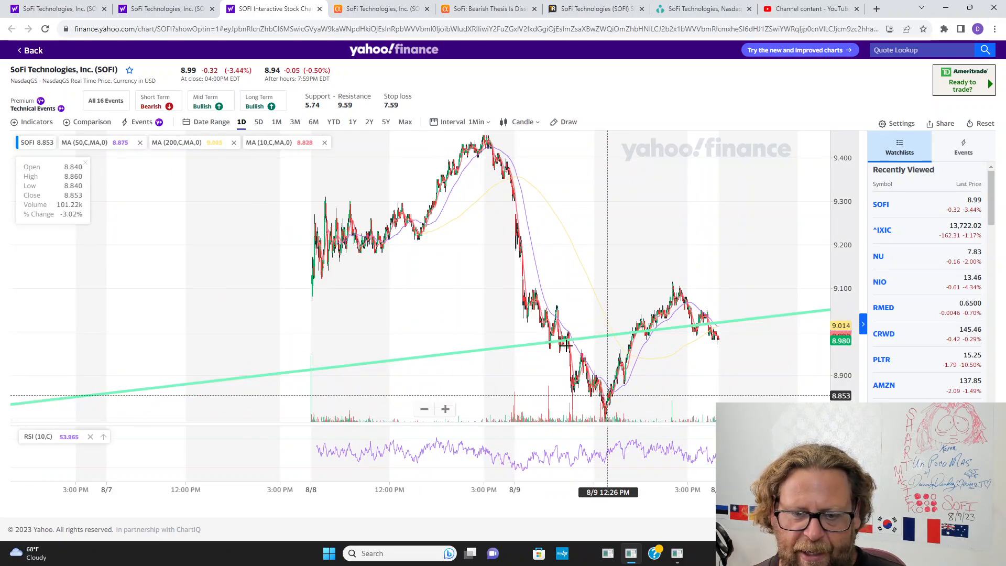
mouse_move(640, 376)
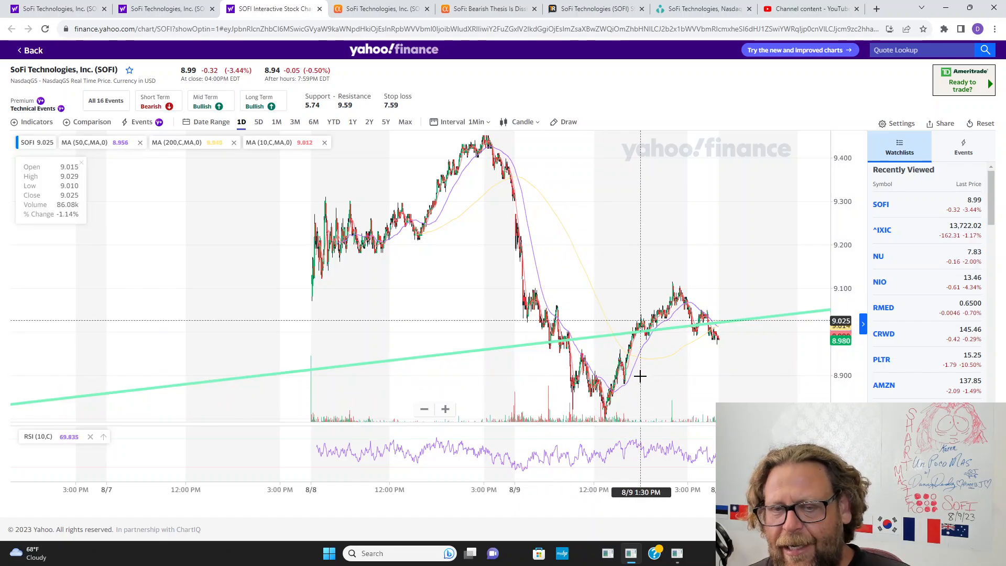
mouse_move(662, 299)
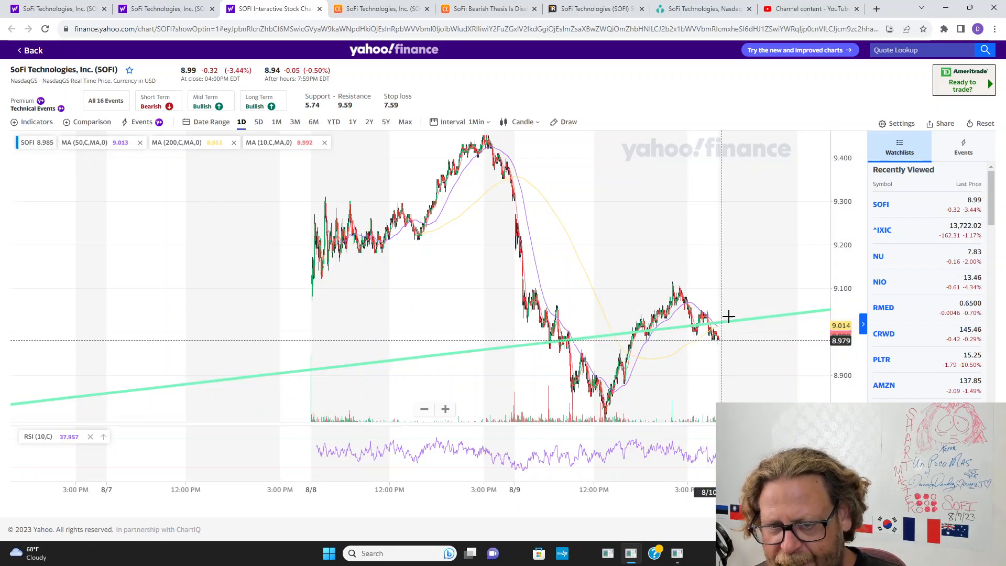
mouse_move(774, 340)
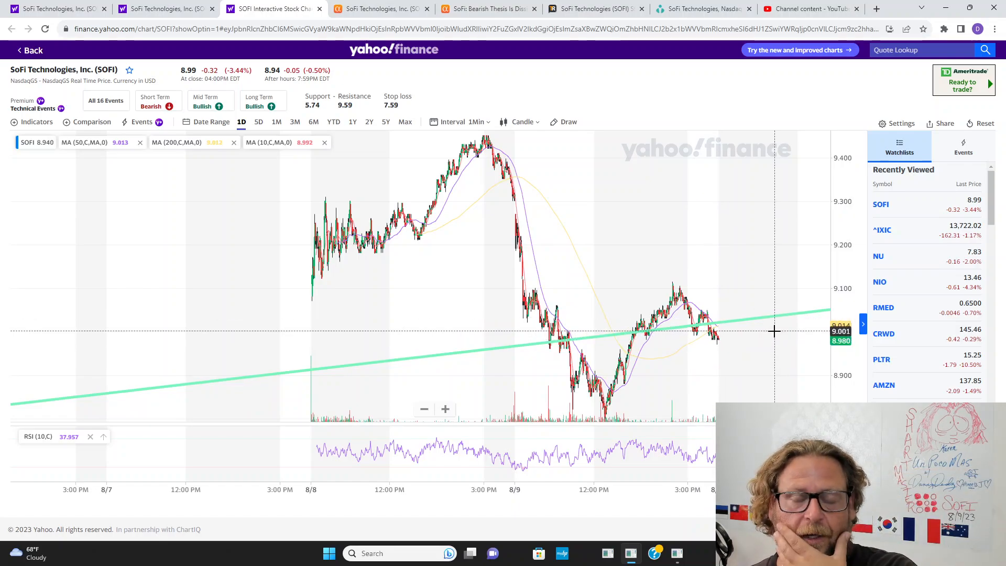
mouse_move(738, 277)
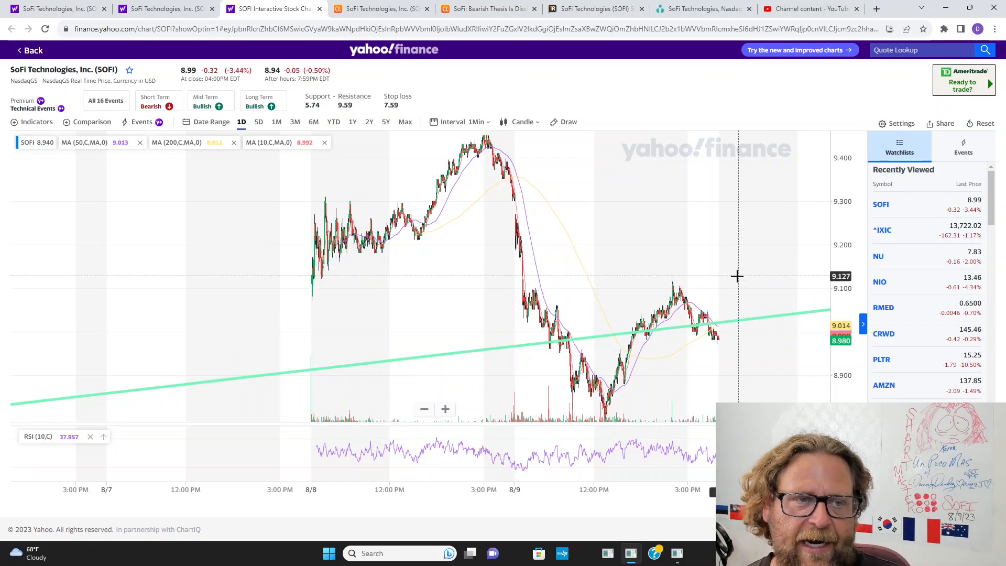
mouse_move(692, 275)
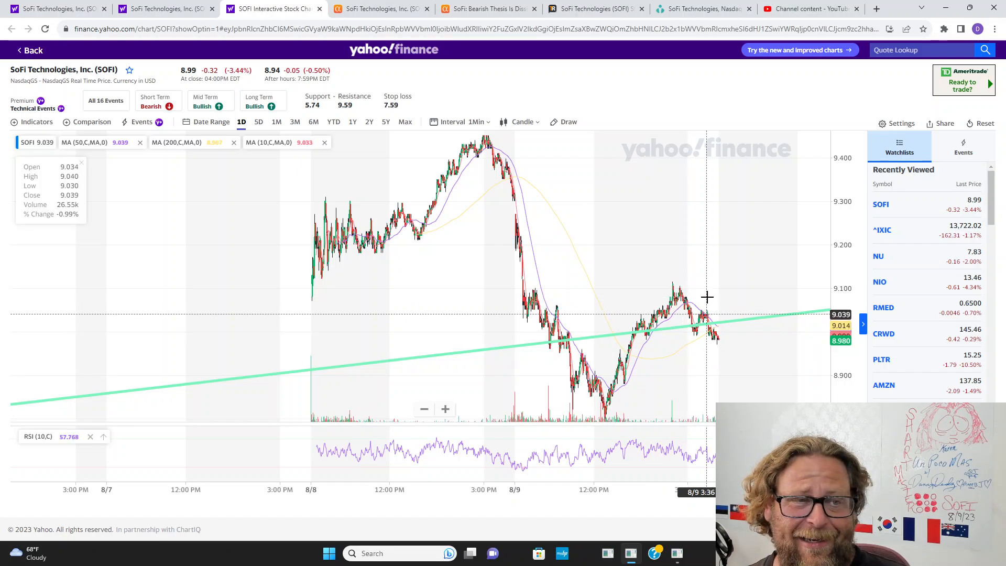
left_click(58, 9)
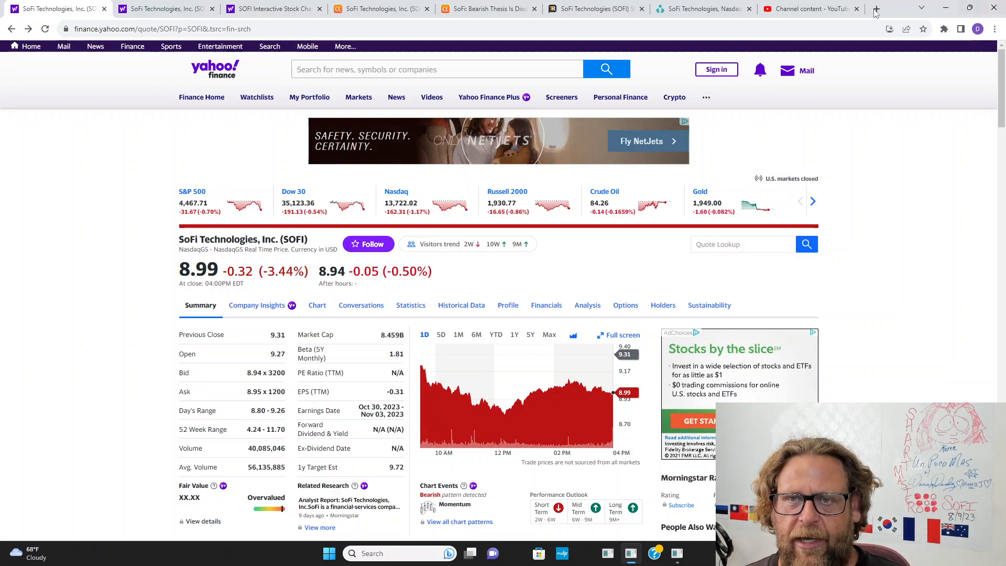
left_click(705, 9)
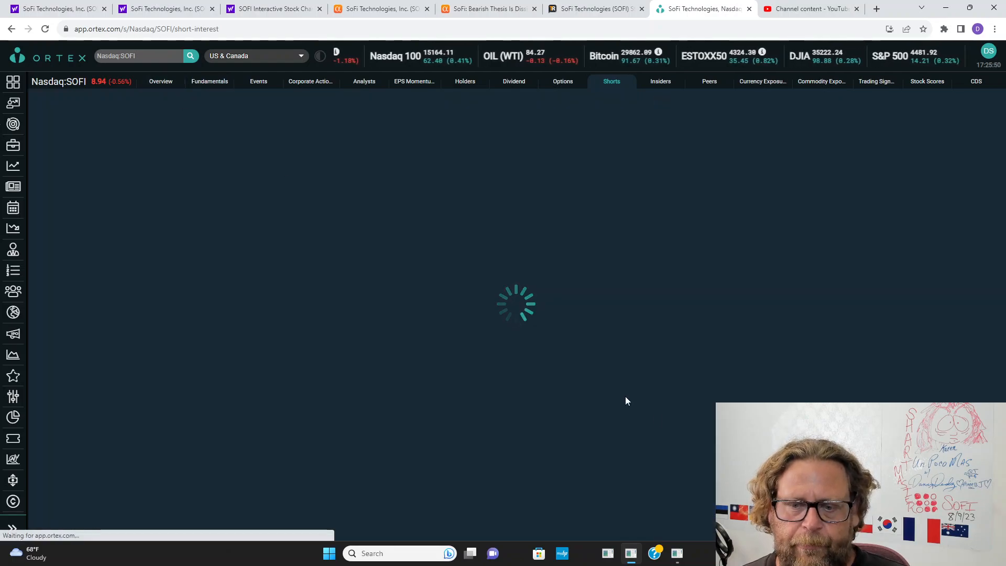
left_click(160, 81)
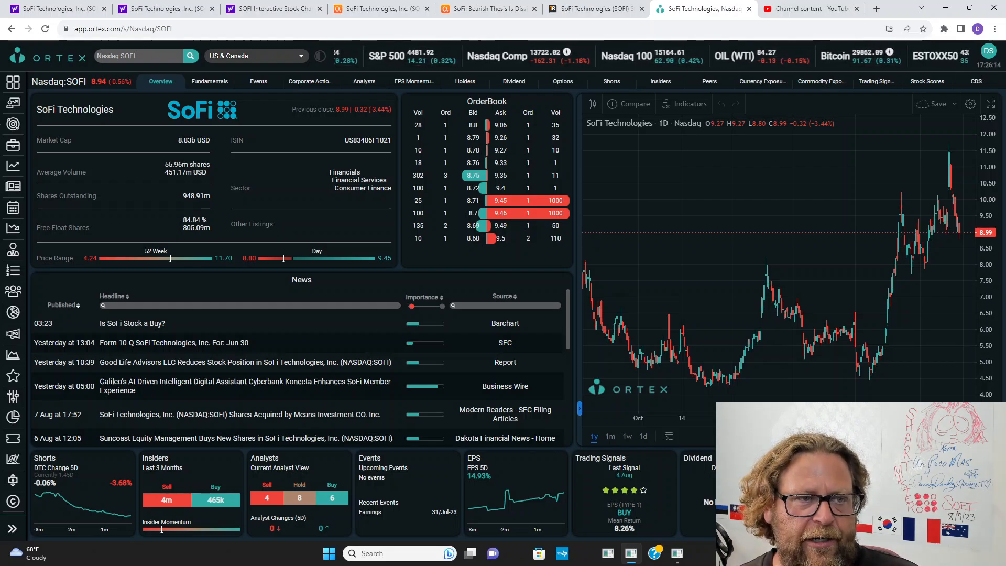
left_click(63, 9)
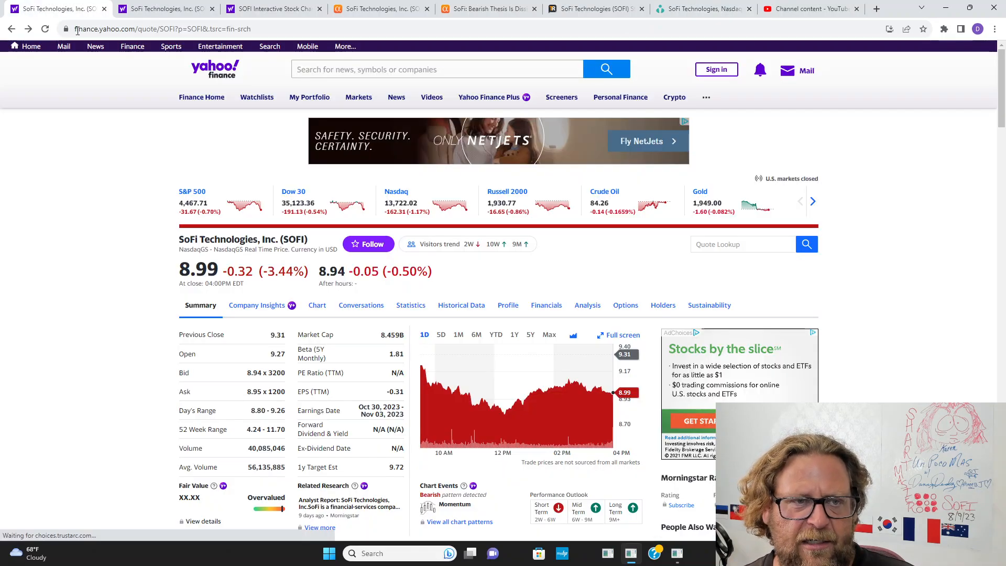